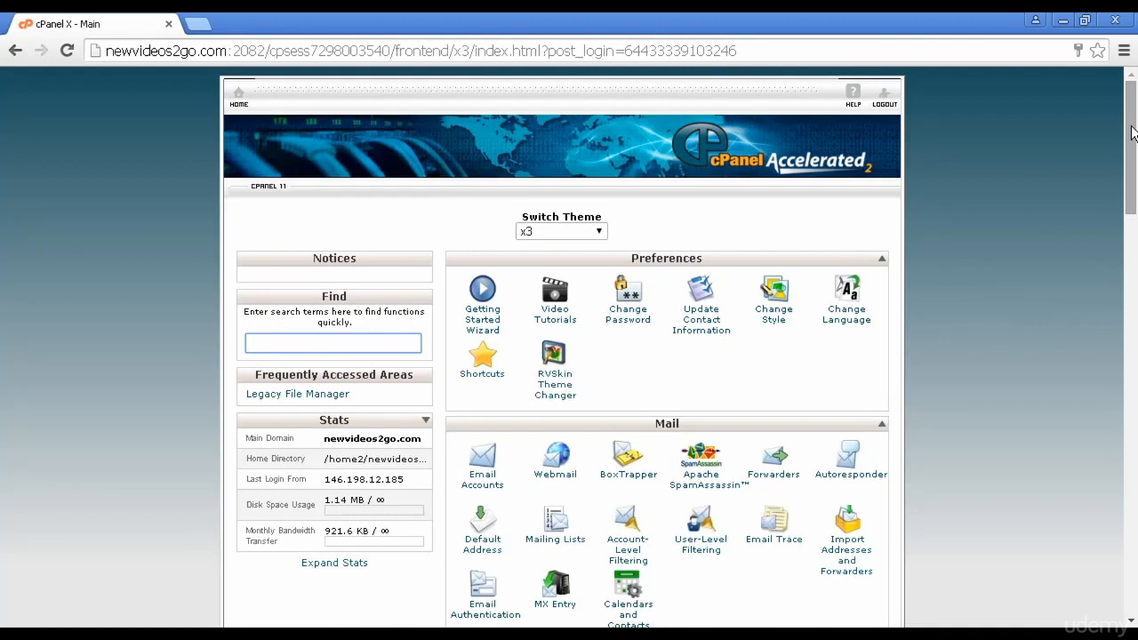
# Scroll the cPanel home page down to the Softaculous Apps Installer scripts.
pyautogui.scroll(-3)
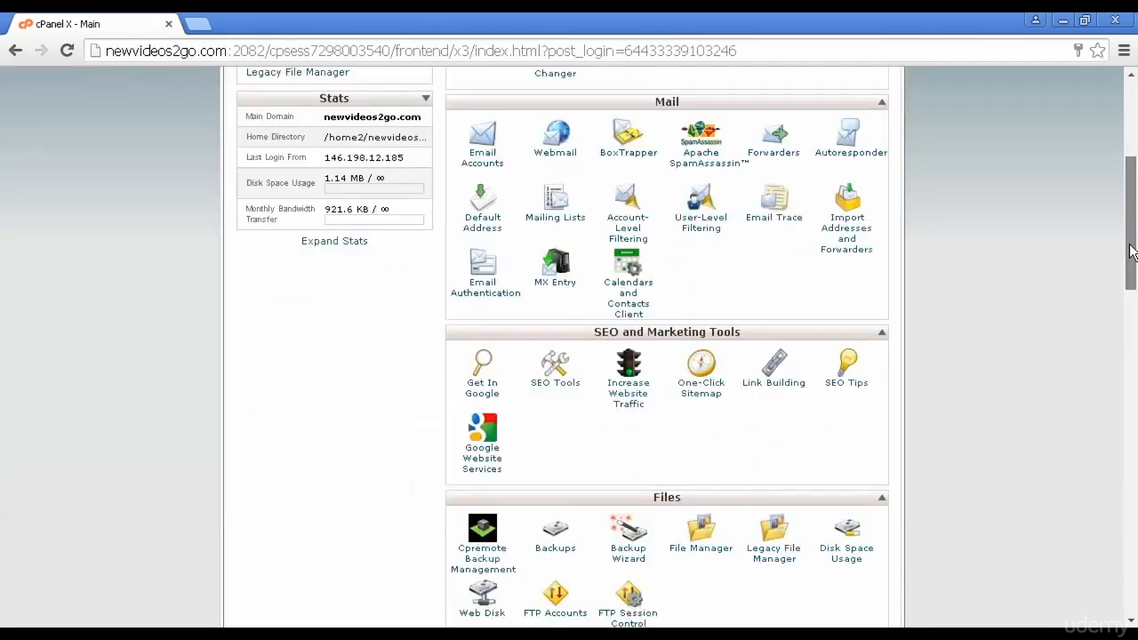
pyautogui.scroll(-3)
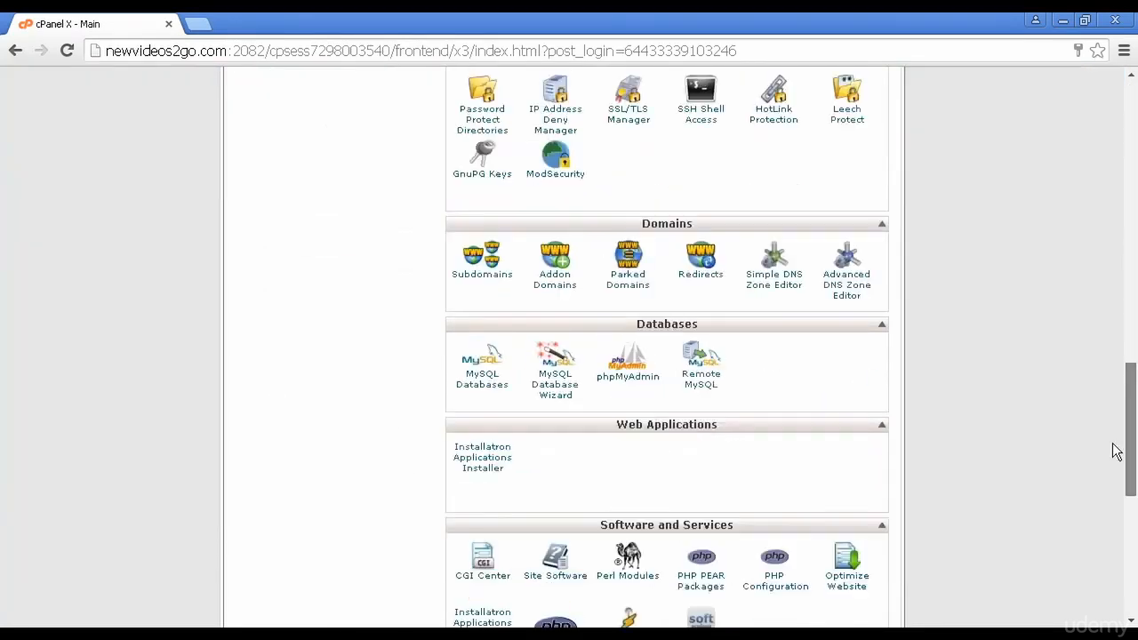
pyautogui.scroll(-3)
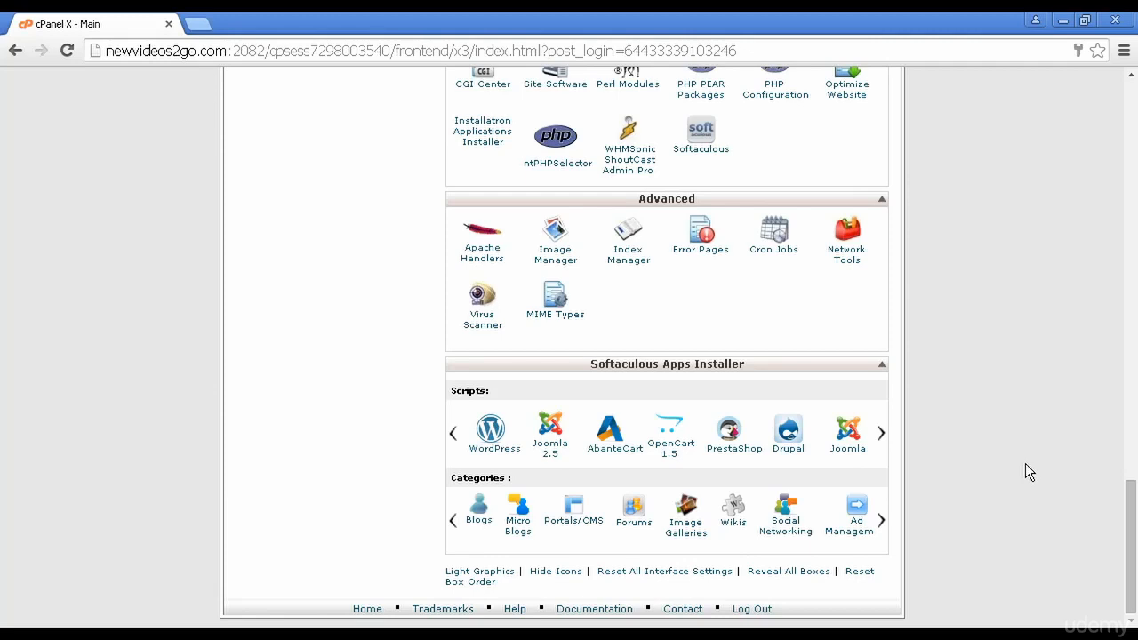
pyautogui.moveTo(781, 270)
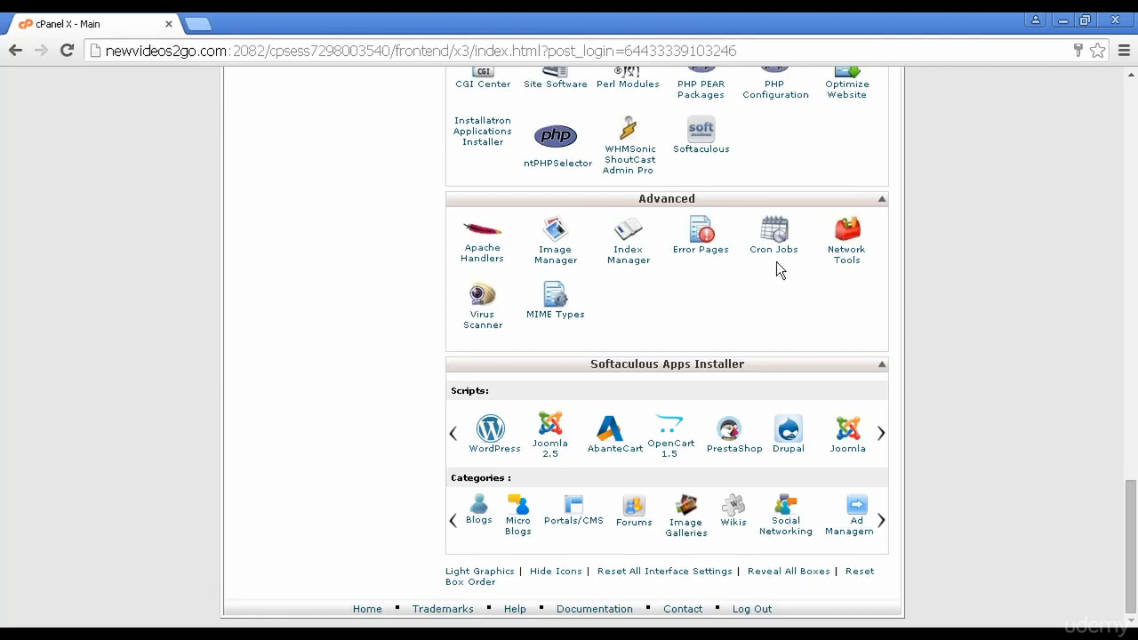
pyautogui.moveTo(747, 310)
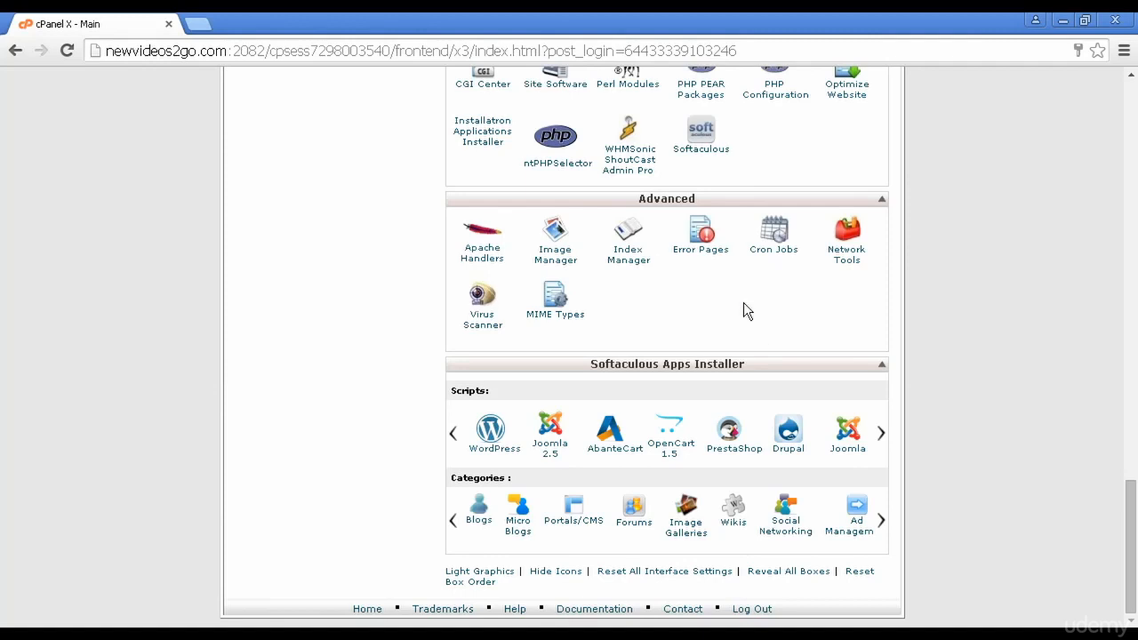
pyautogui.moveTo(758, 307)
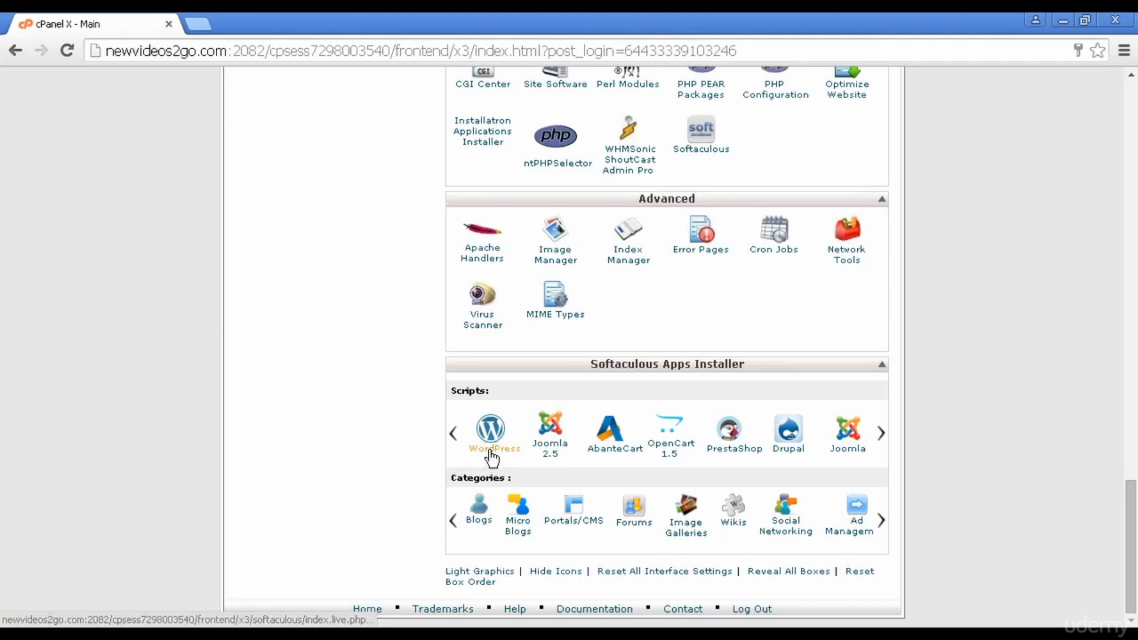
# Open the WordPress 4.2.3 script page in Softaculous.
pyautogui.click(491, 430)
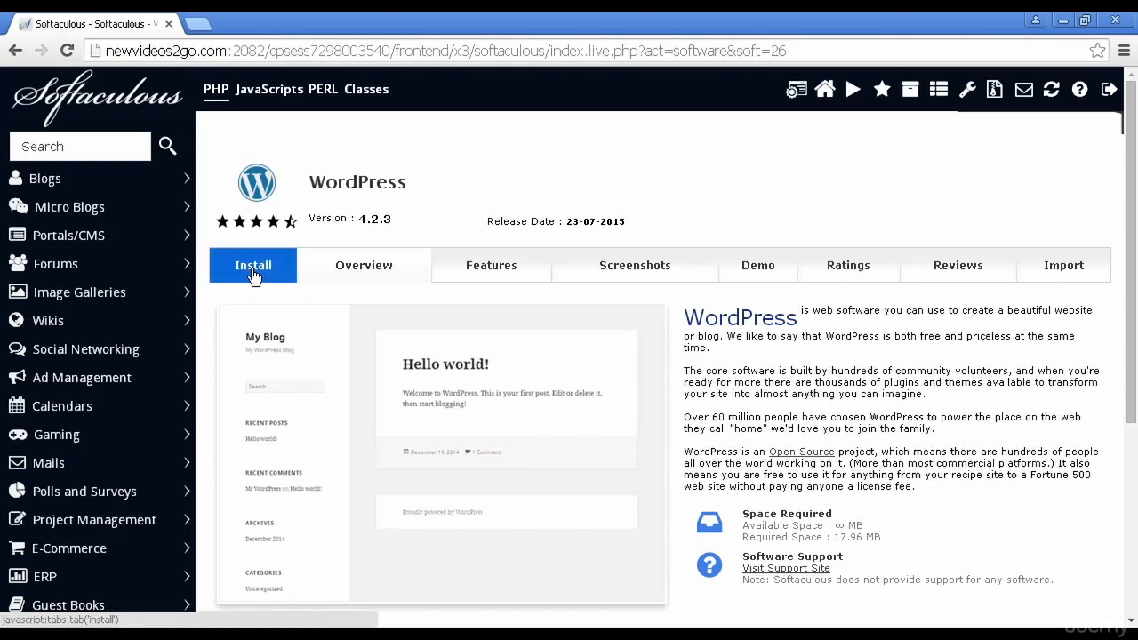
# Open the WordPress install form on newvideos2go.com and select 'wp' in In Directory for removal.
pyautogui.click(254, 265)
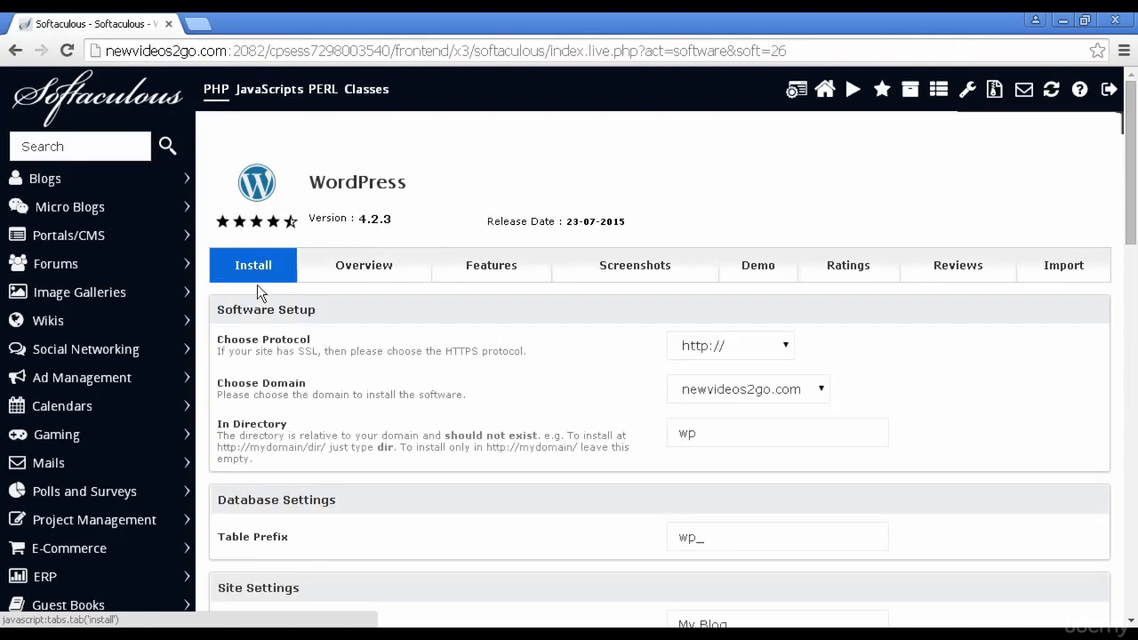
pyautogui.moveTo(544, 378)
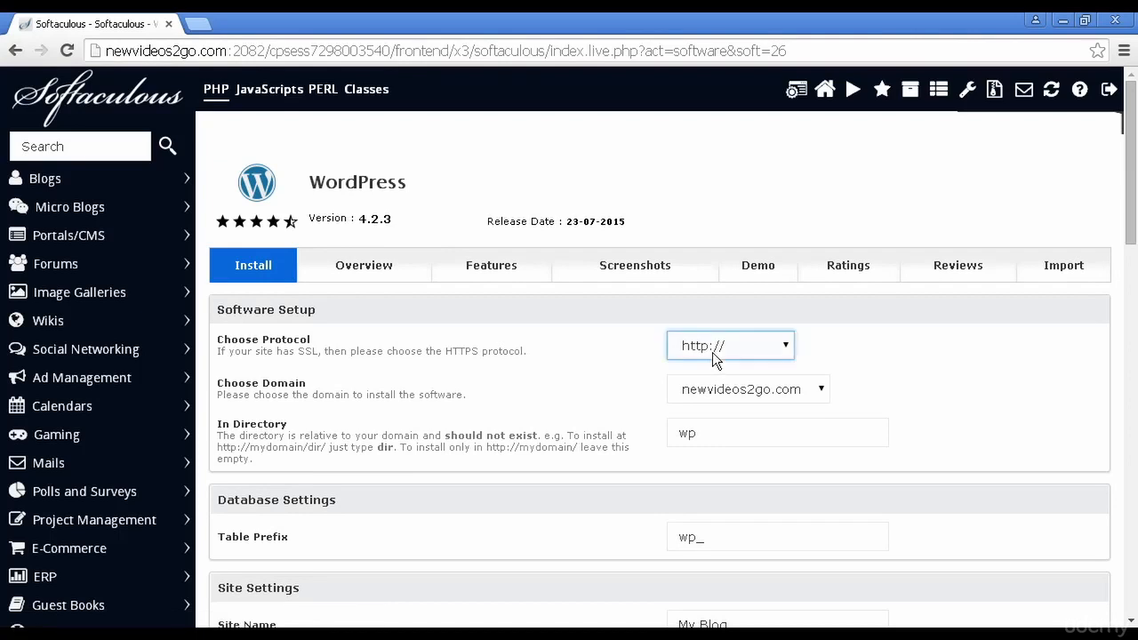
pyautogui.moveTo(823, 403)
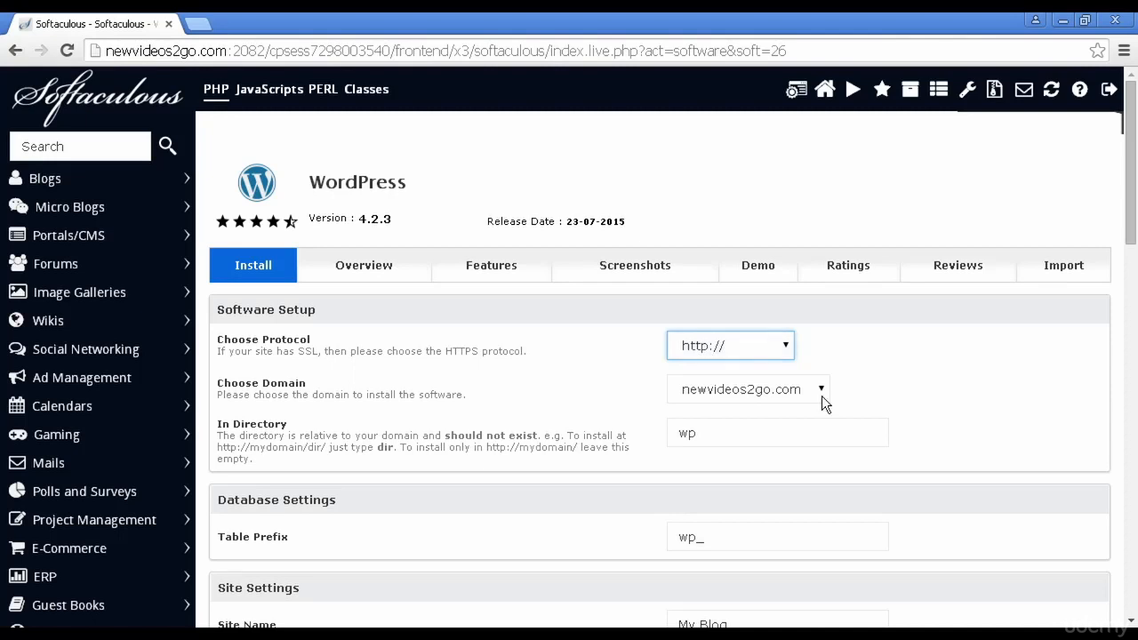
pyautogui.click(747, 390)
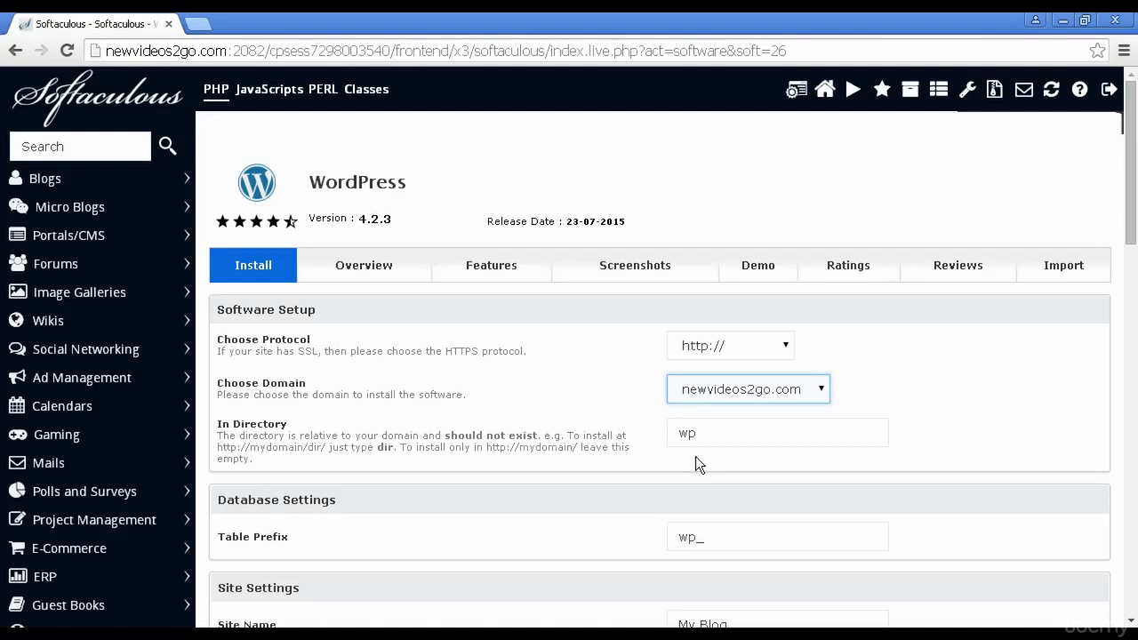
pyautogui.click(776, 433)
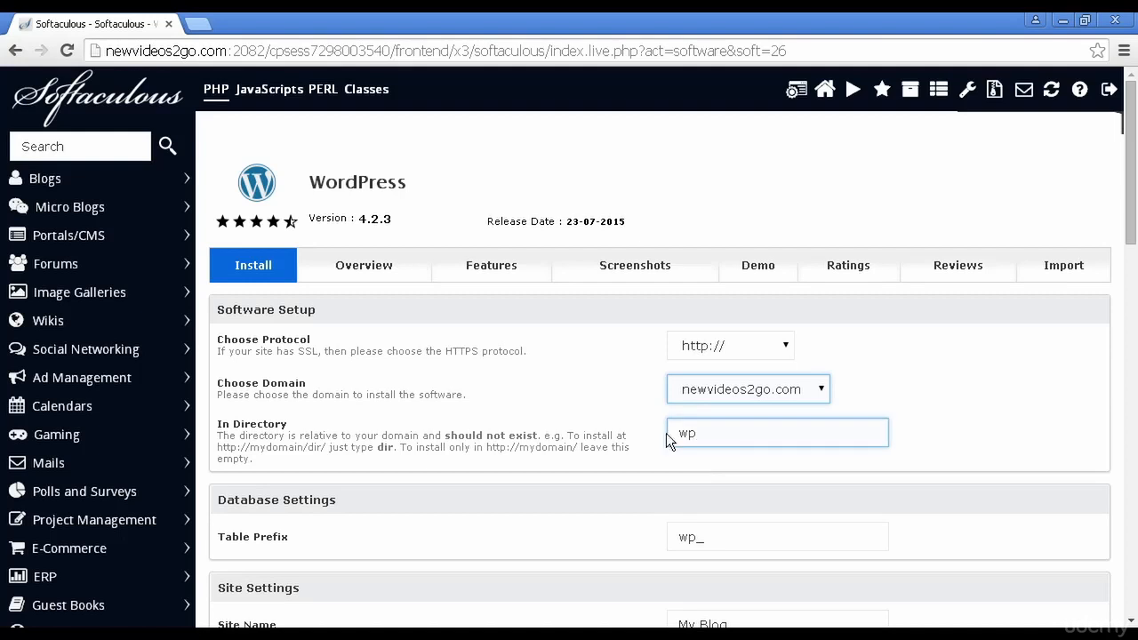
pyautogui.doubleClick(687, 433)
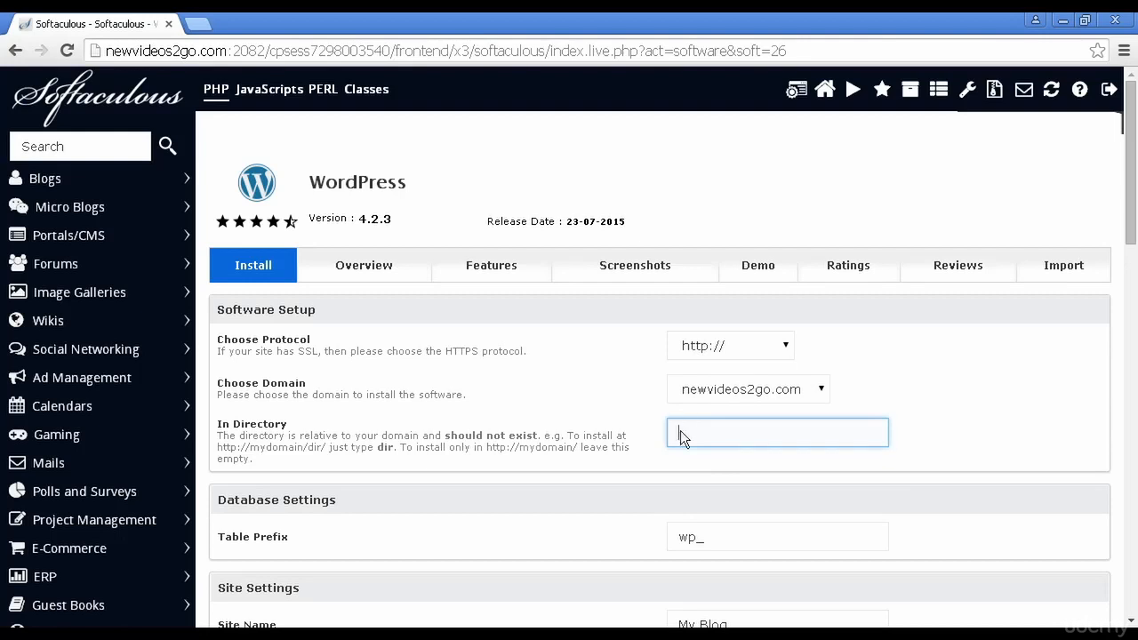
pyautogui.moveTo(1135, 211)
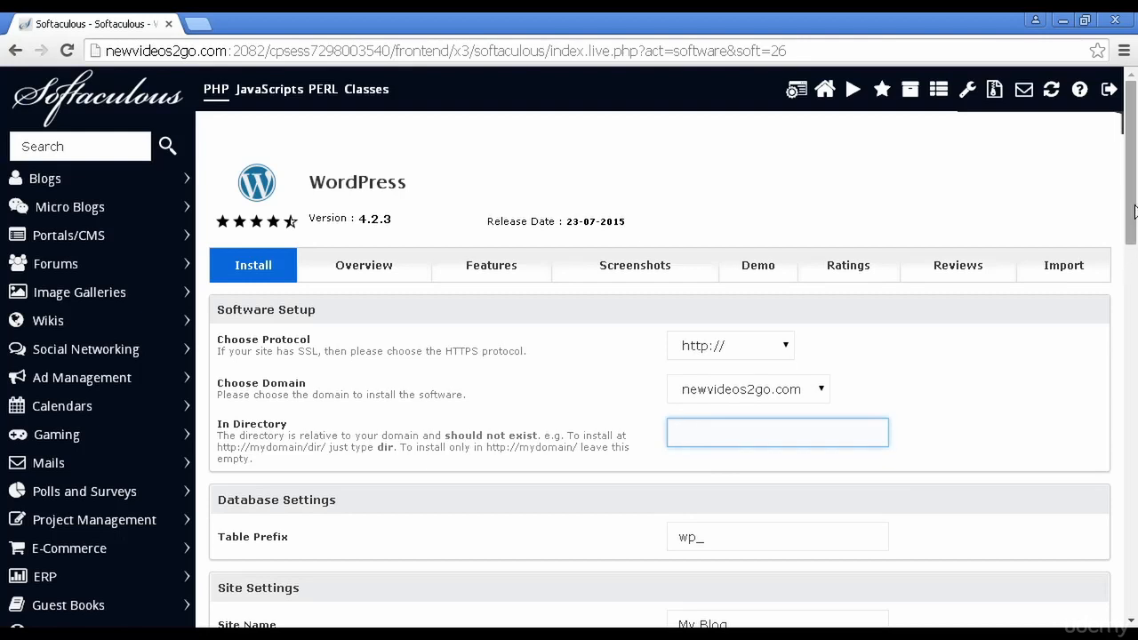
pyautogui.scroll(-3)
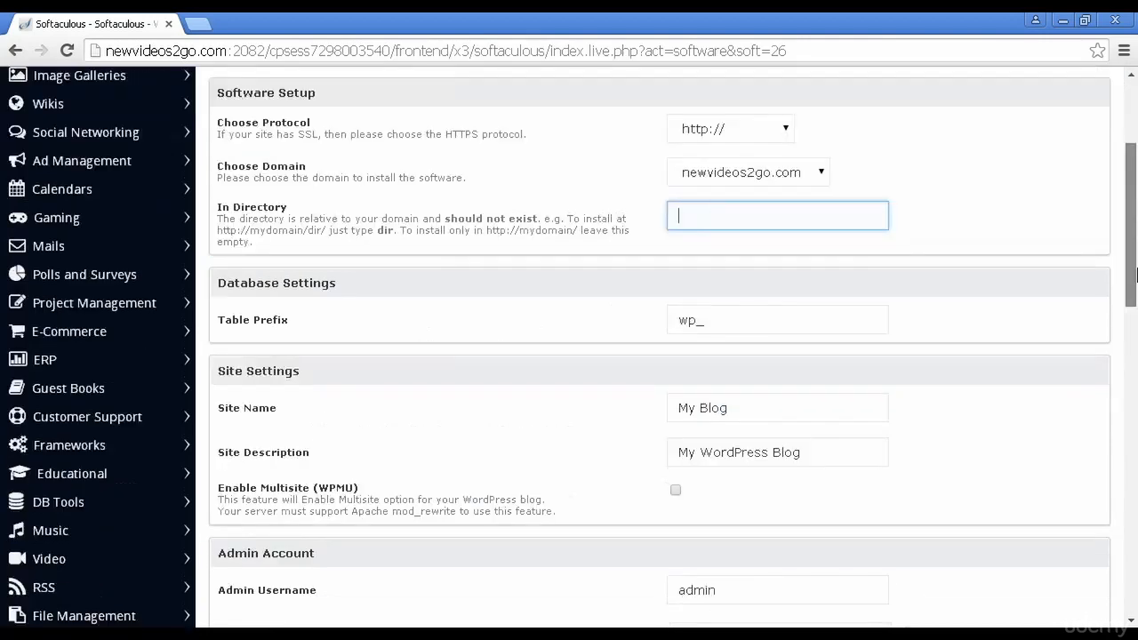
pyautogui.scroll(-3)
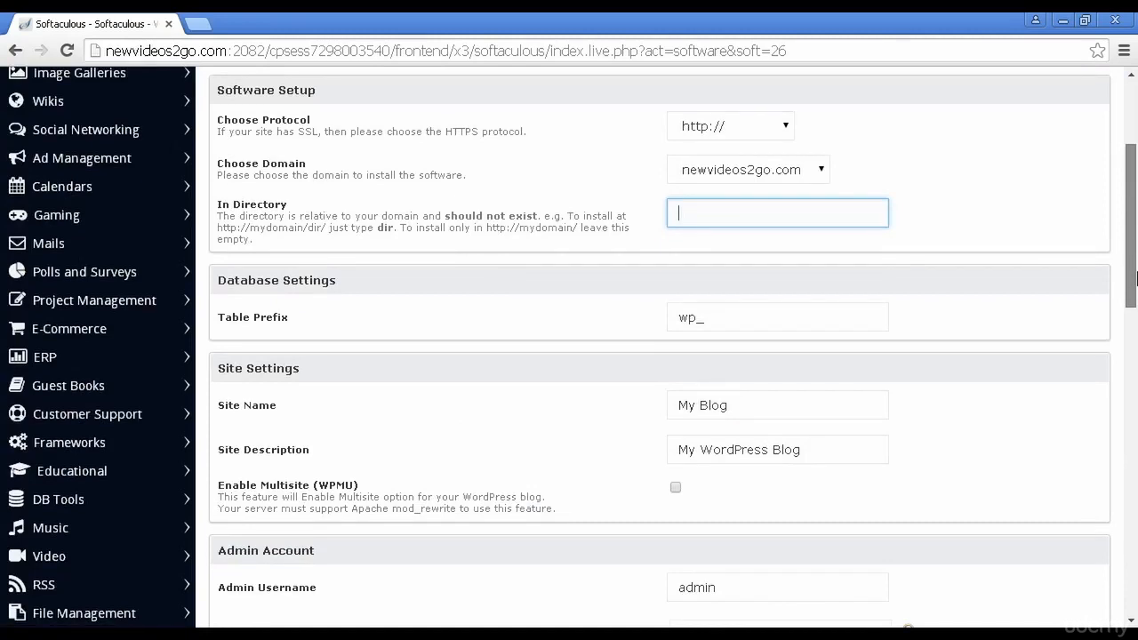
pyautogui.scroll(-3)
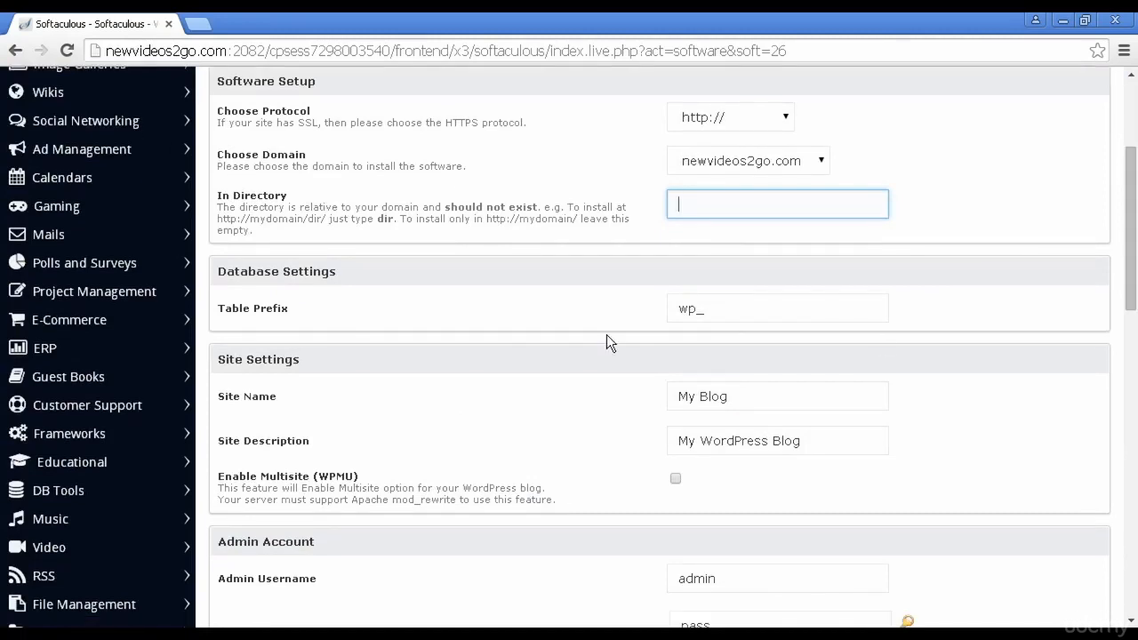
pyautogui.moveTo(720, 333)
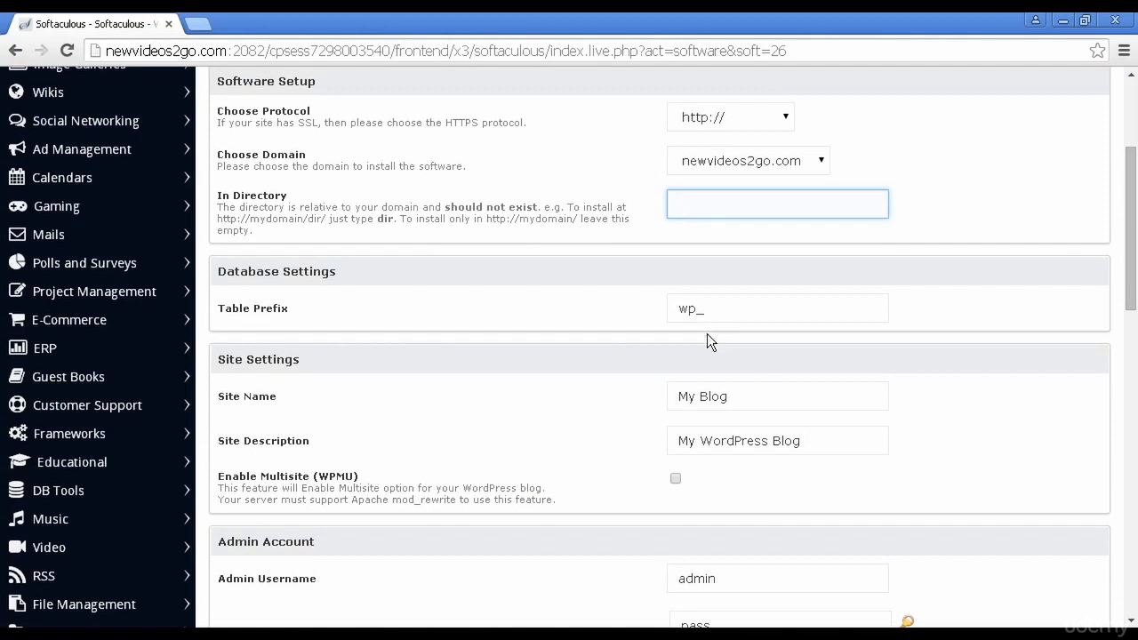
pyautogui.click(777, 440)
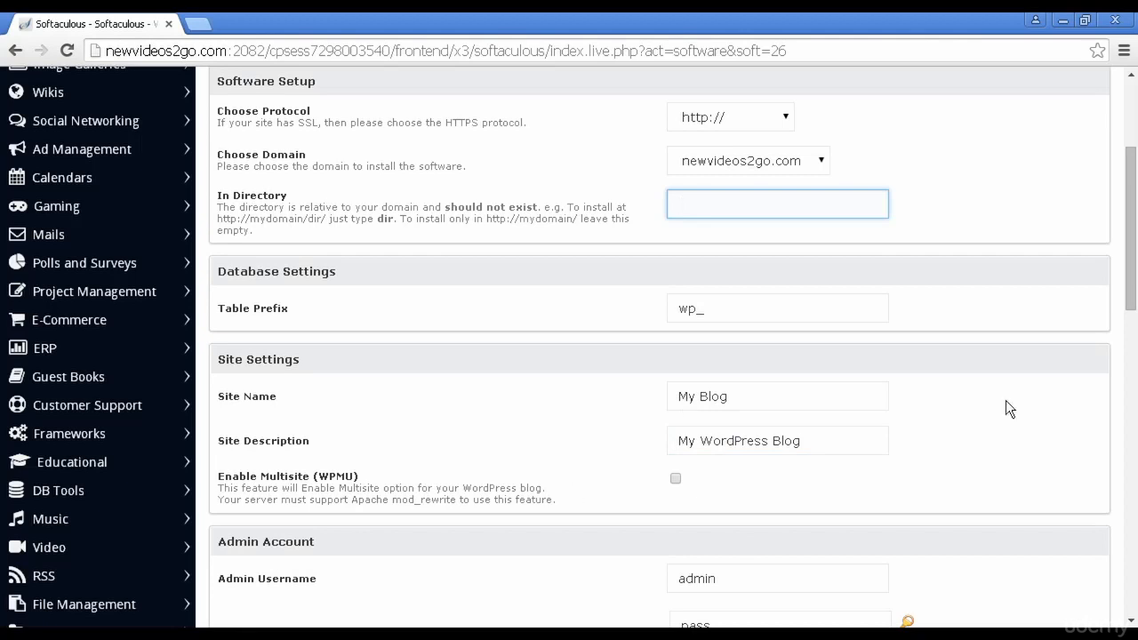
pyautogui.scroll(-3)
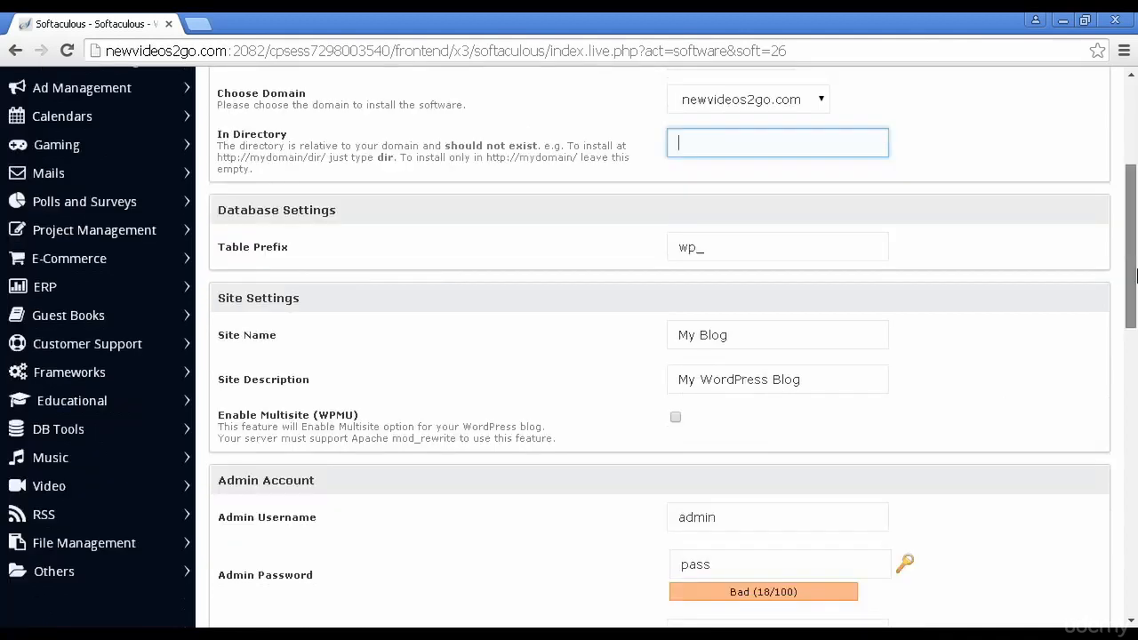
pyautogui.scroll(-3)
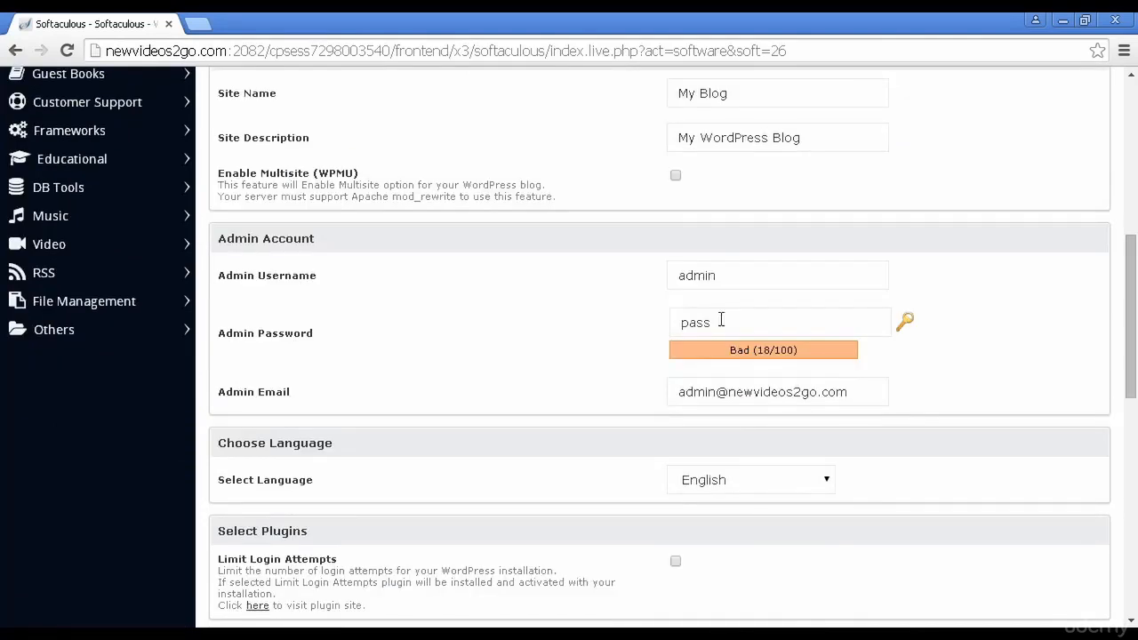
pyautogui.click(781, 322)
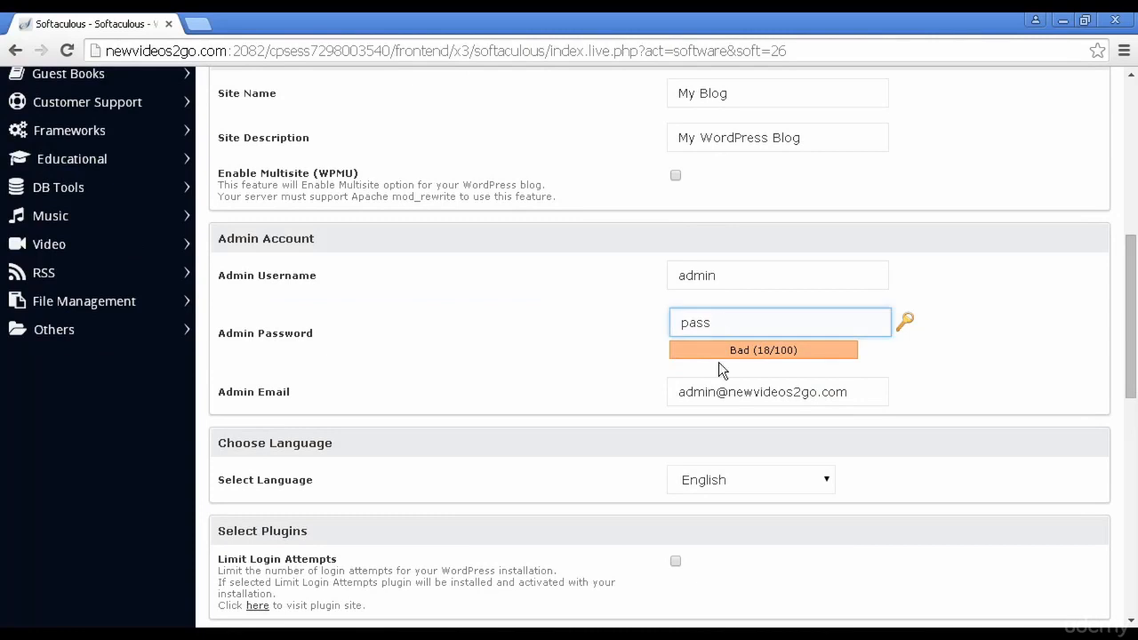
pyautogui.click(777, 391)
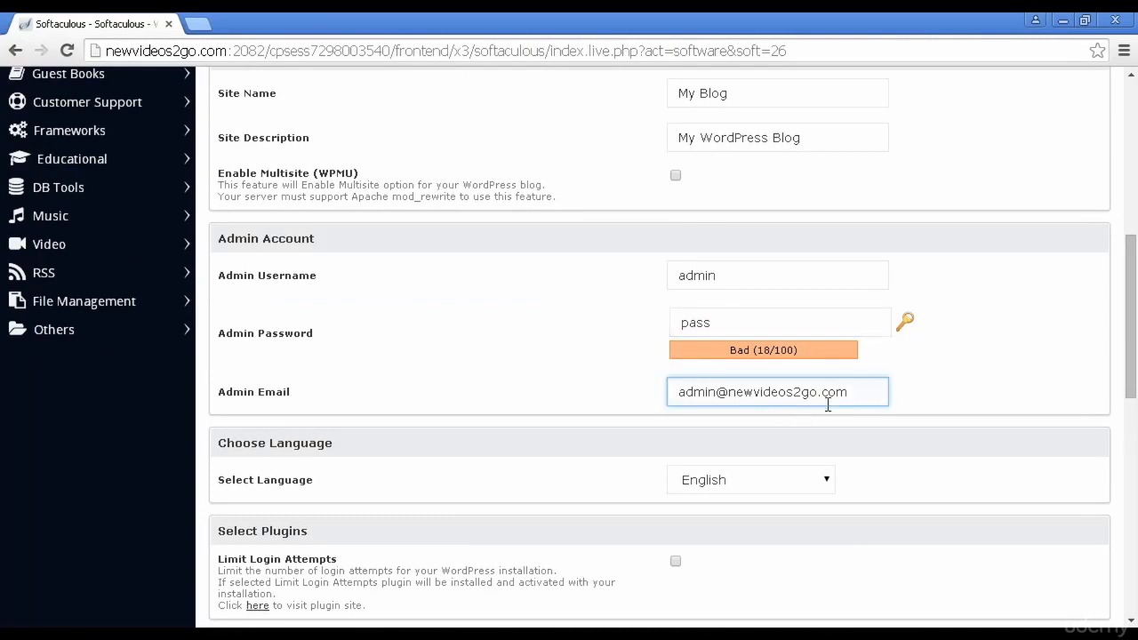
pyautogui.moveTo(810, 404)
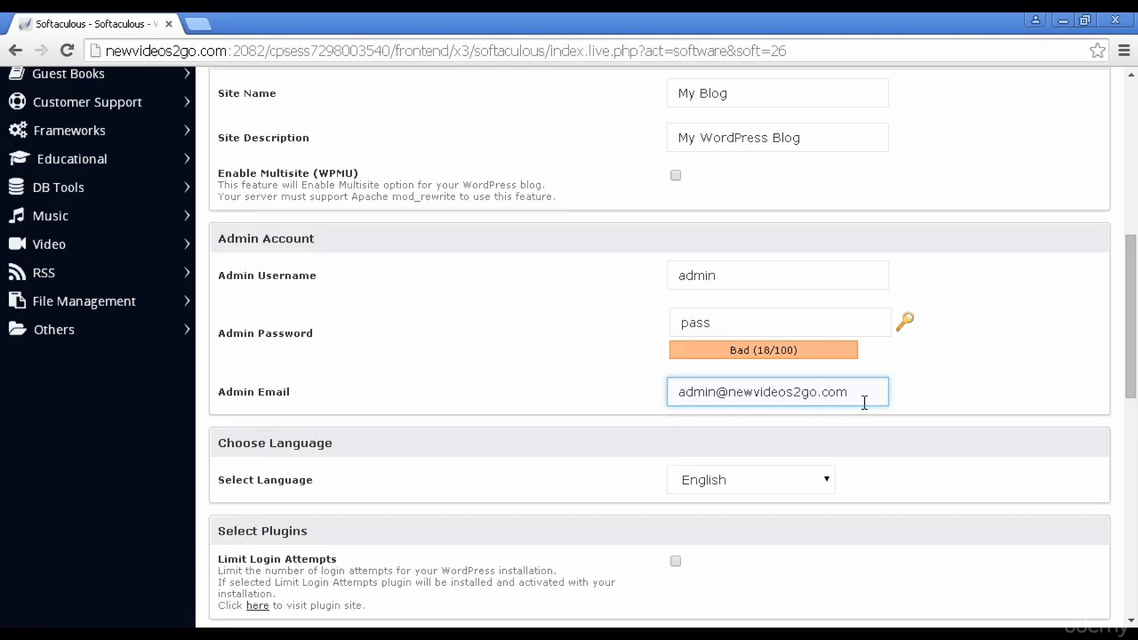
pyautogui.moveTo(846, 397)
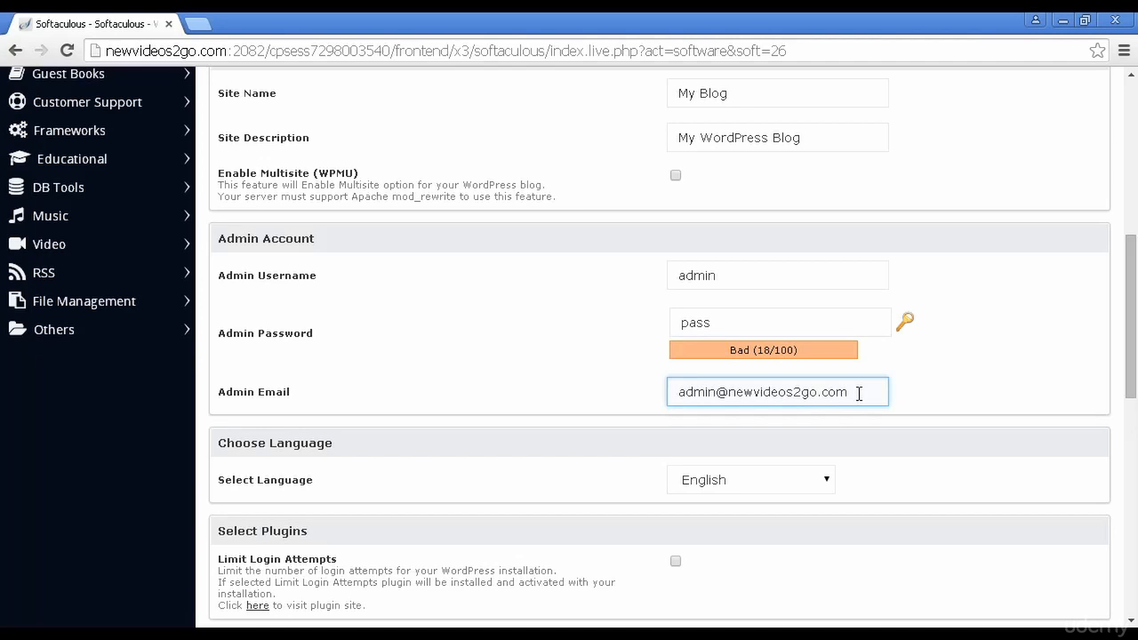
pyautogui.click(749, 479)
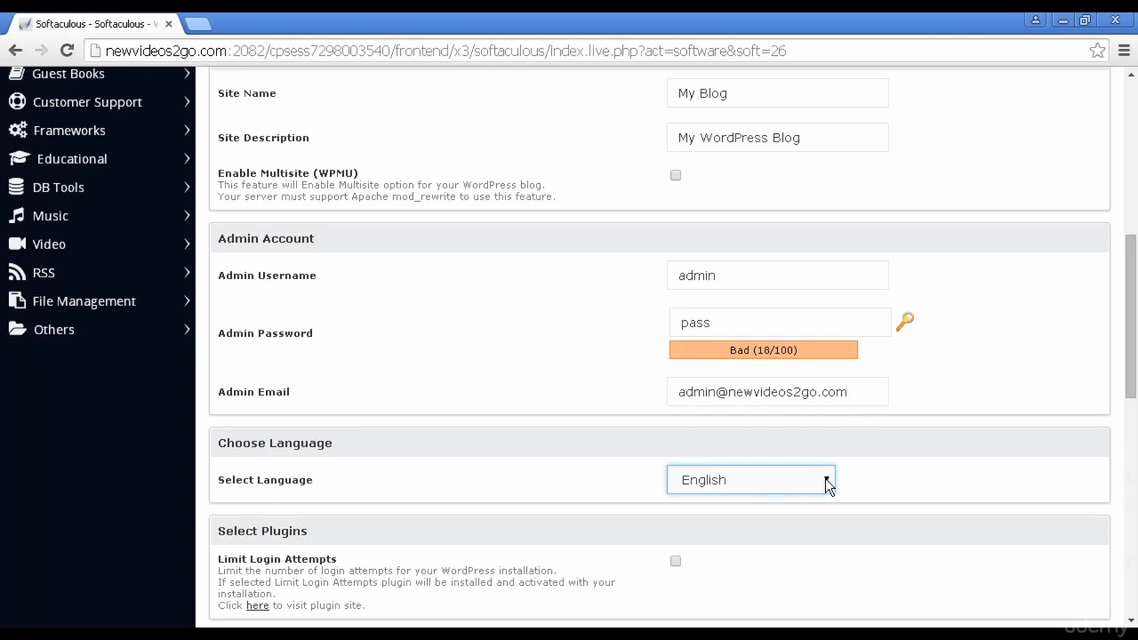
# Keep English as the language and tick the Limit Login Attempts plugin.
pyautogui.click(750, 480)
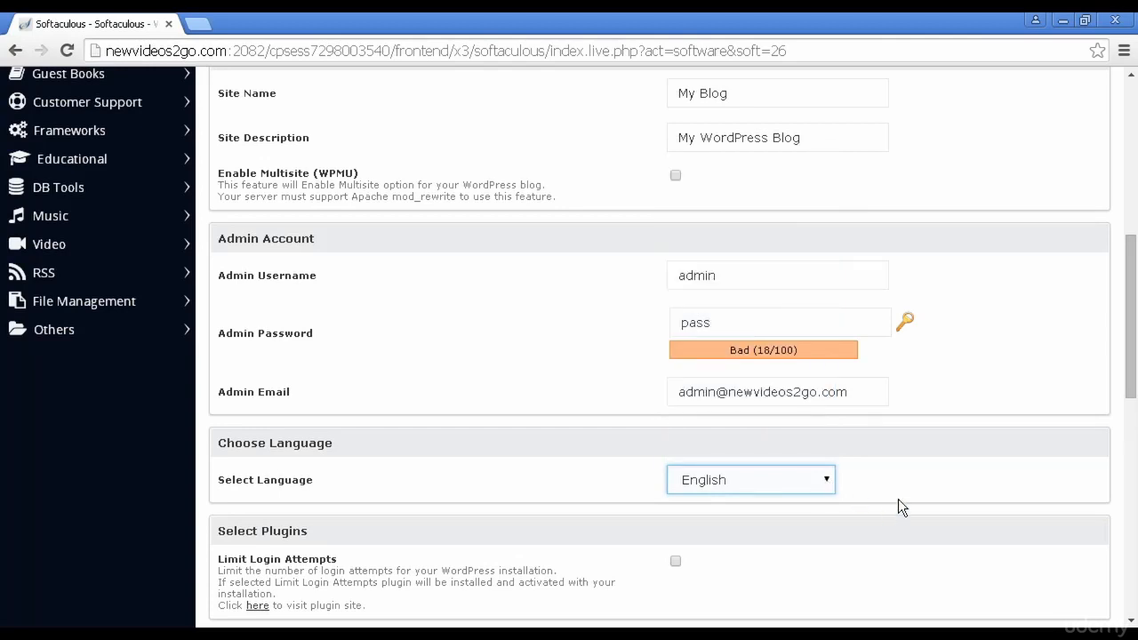
pyautogui.scroll(-3)
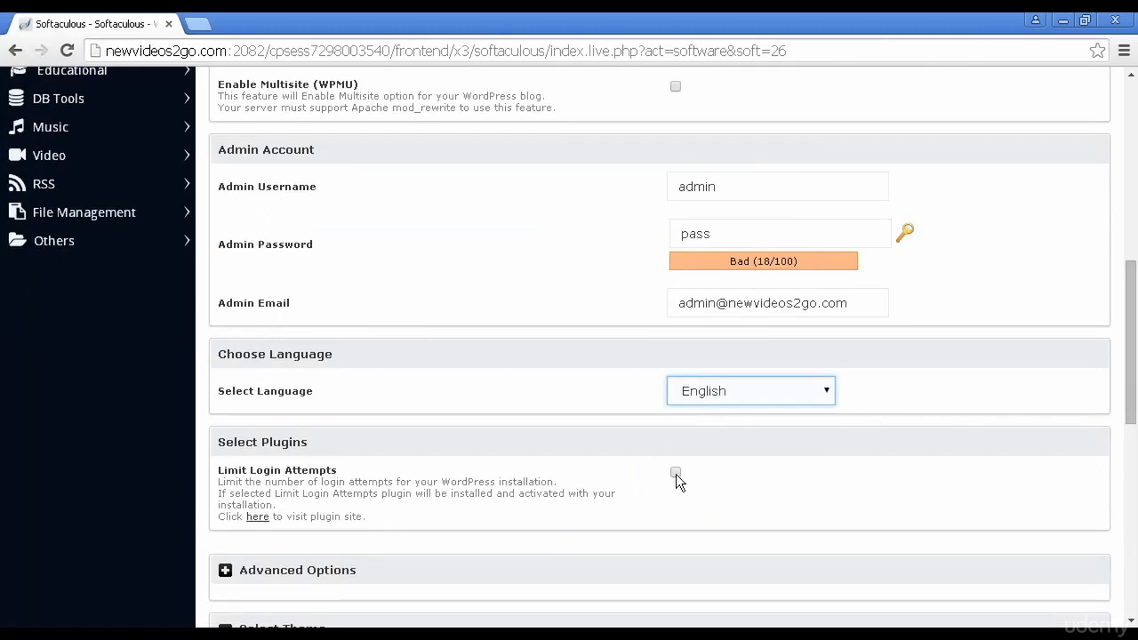
pyautogui.click(675, 473)
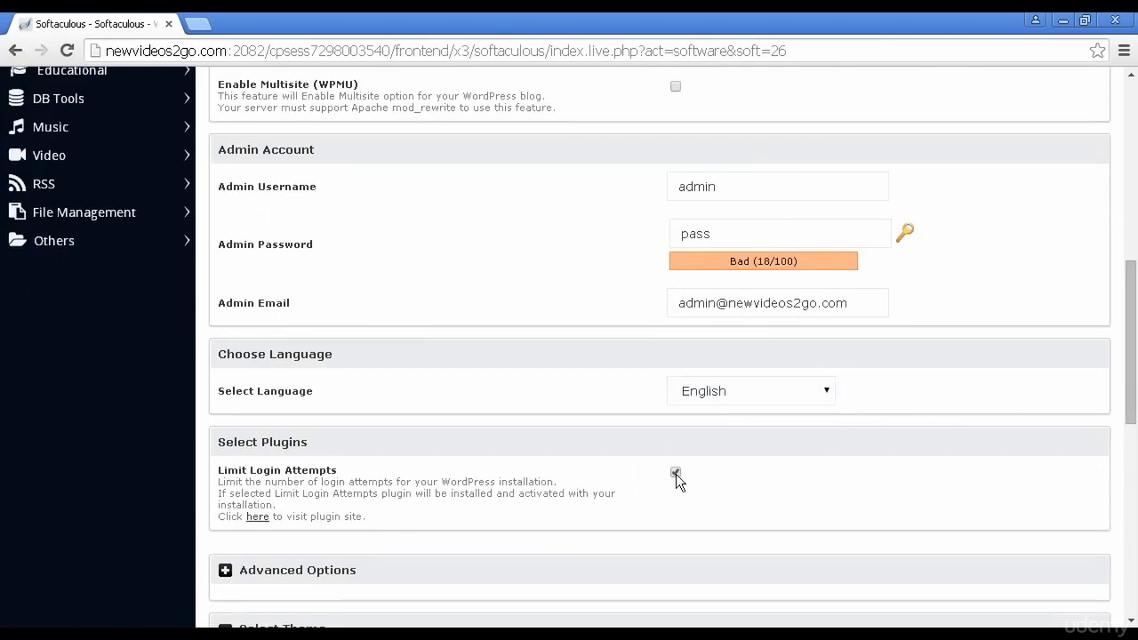
pyautogui.click(676, 473)
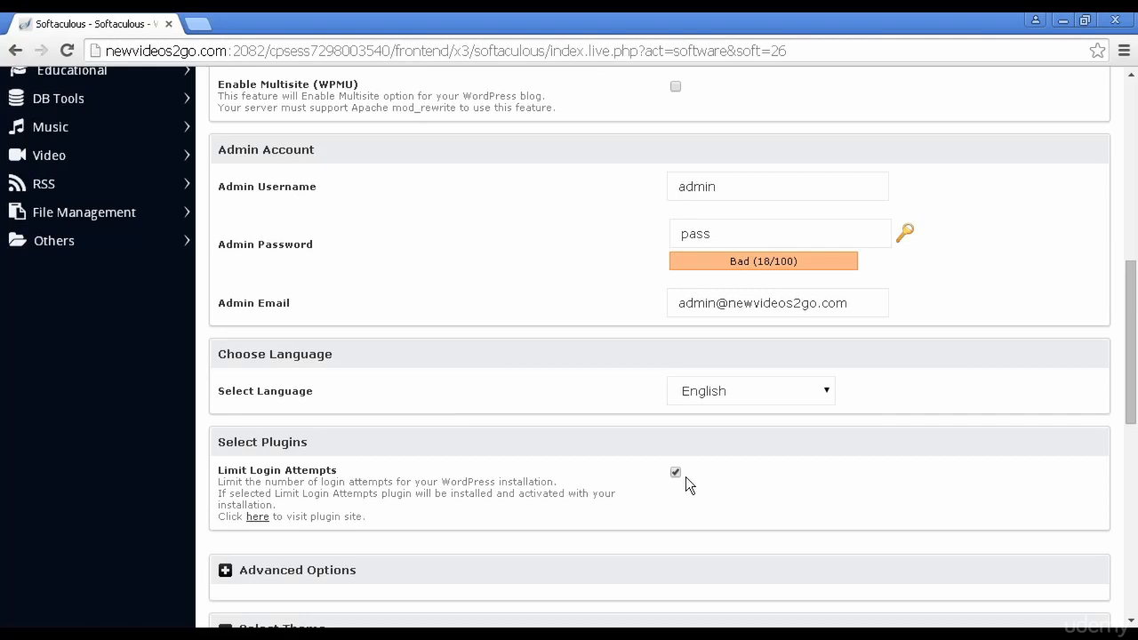
pyautogui.scroll(-3)
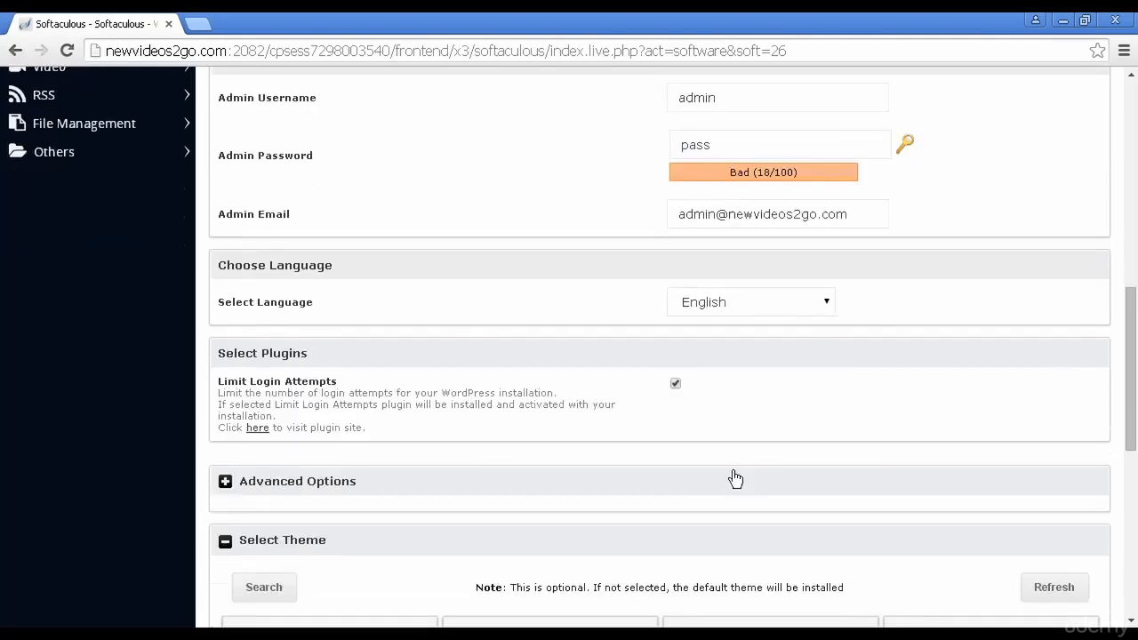
pyautogui.scroll(-3)
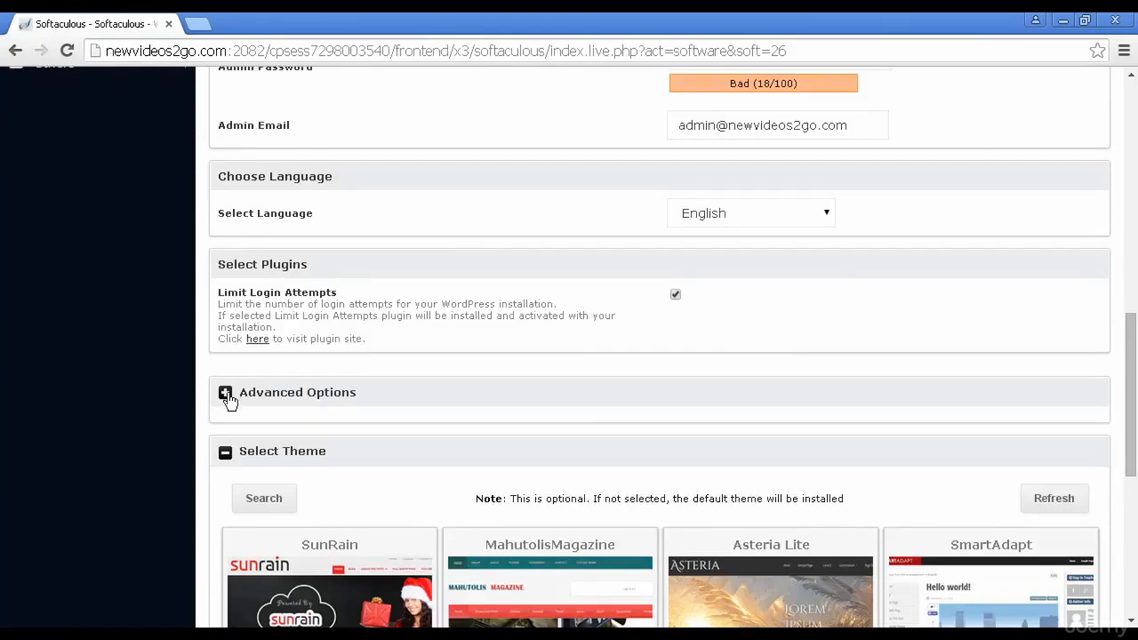
# Expand Advanced Options to view database name wp352, auto-upgrade and backup settings.
pyautogui.click(225, 392)
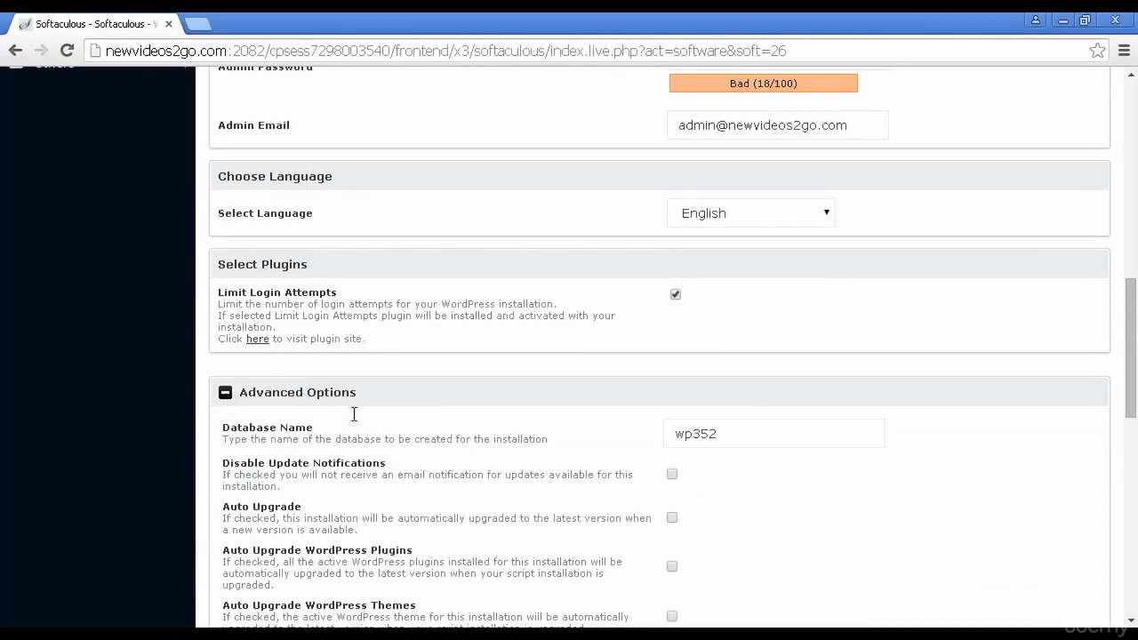
pyautogui.moveTo(536, 470)
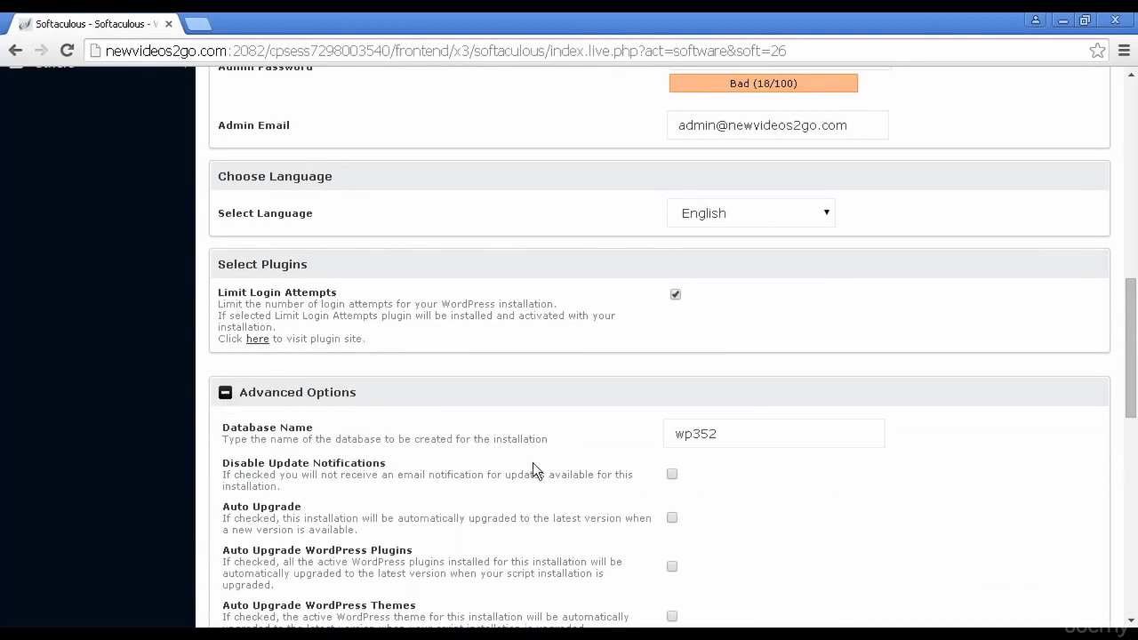
pyautogui.scroll(-3)
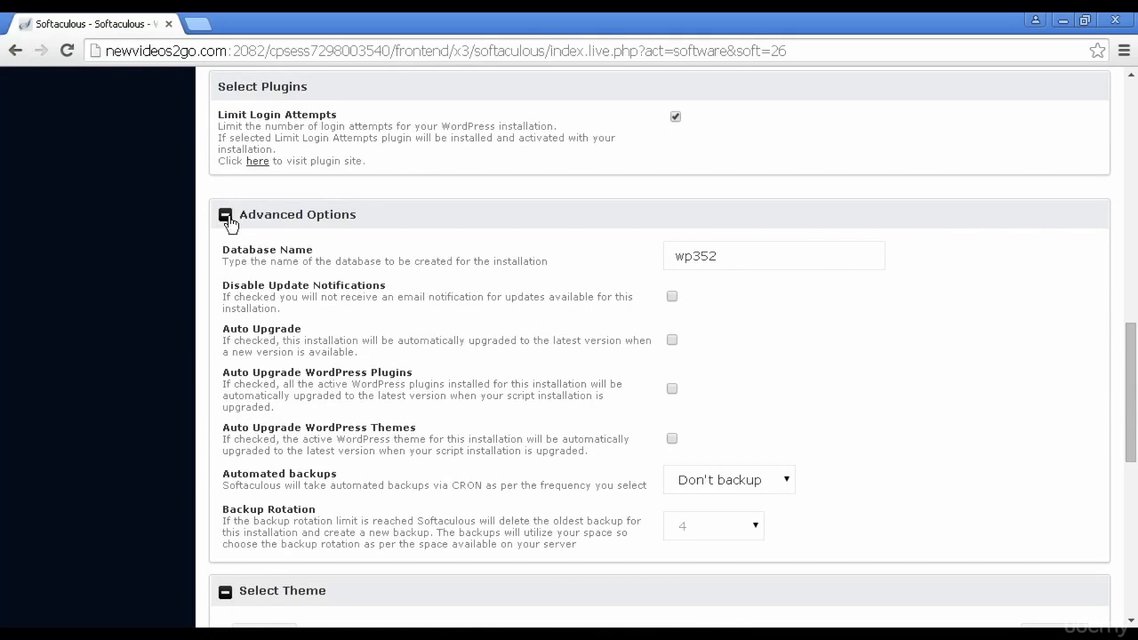
# Collapse Advanced Options and scroll past Select Theme to the Install button.
pyautogui.click(224, 214)
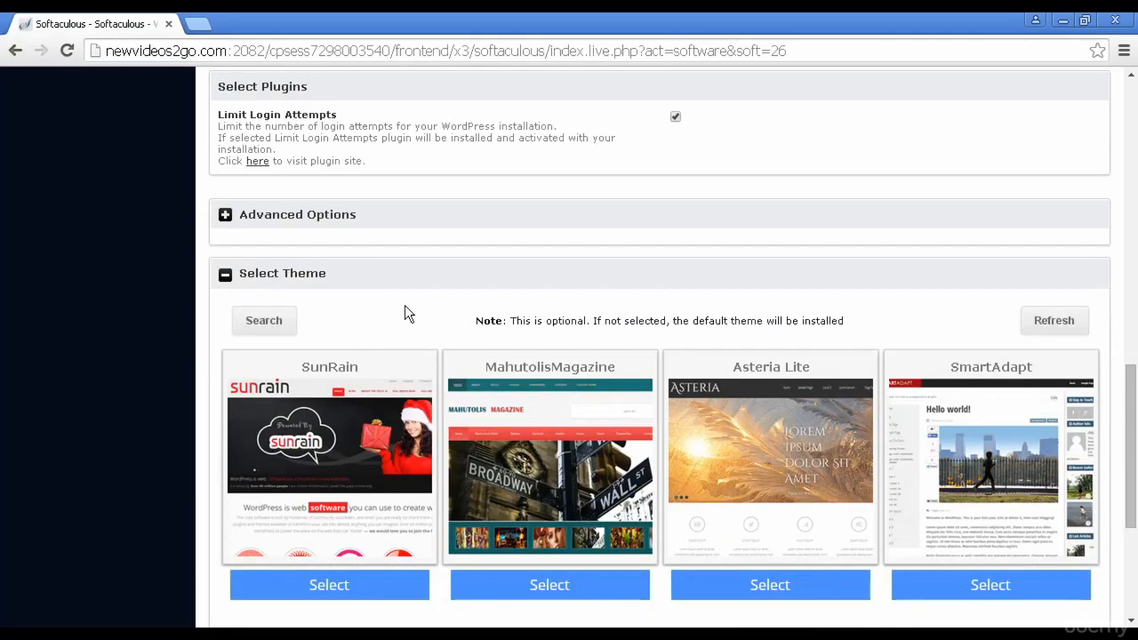
pyautogui.scroll(-3)
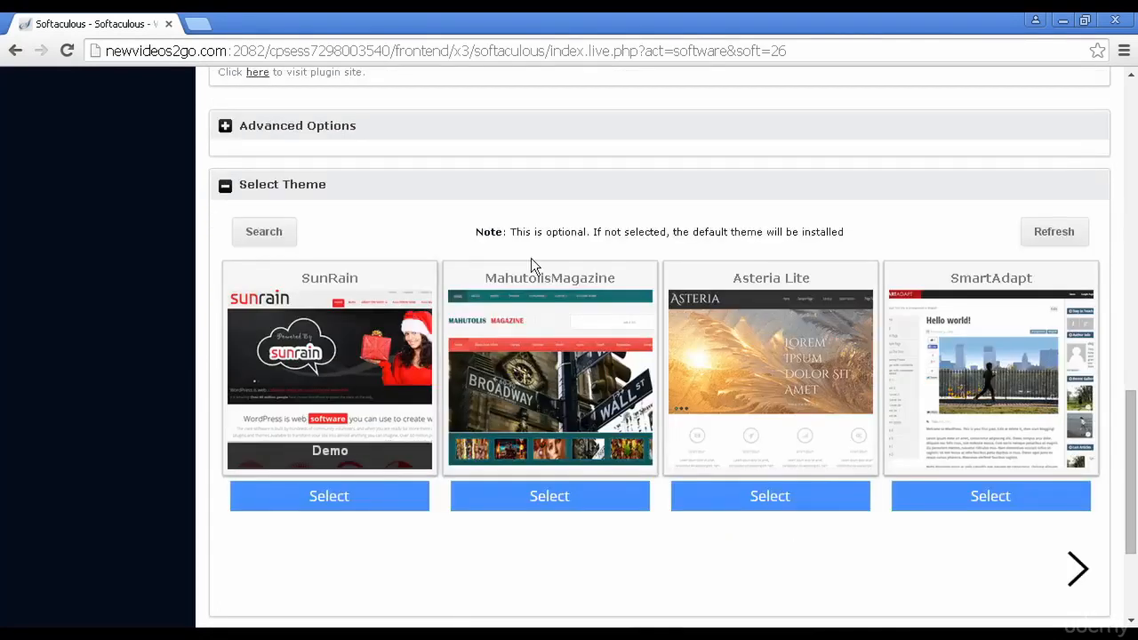
pyautogui.moveTo(727, 579)
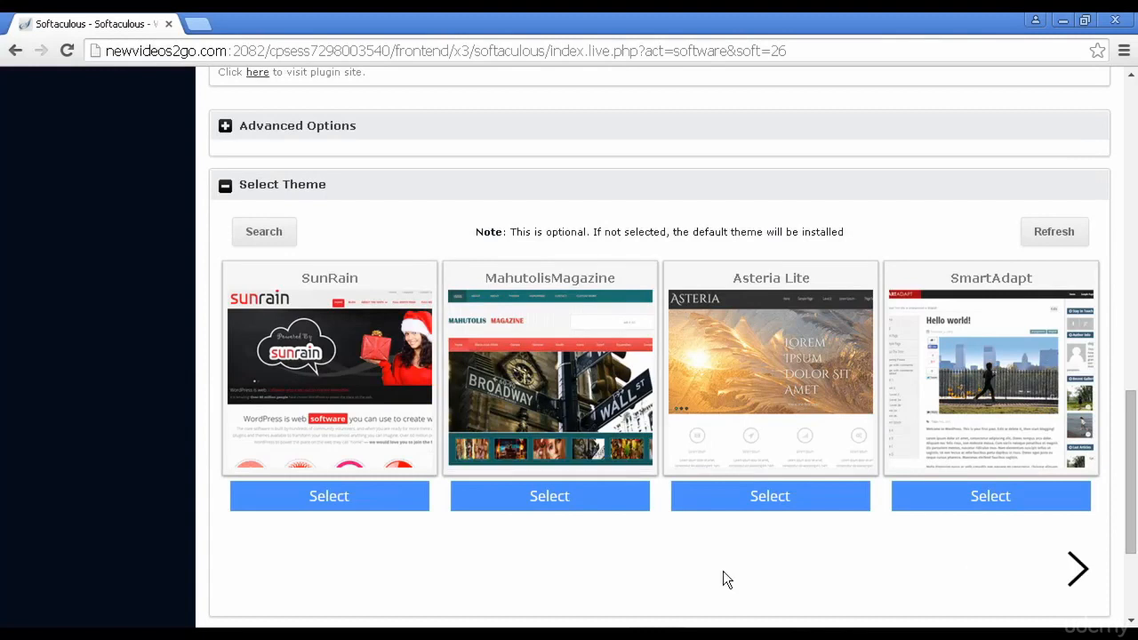
pyautogui.scroll(-3)
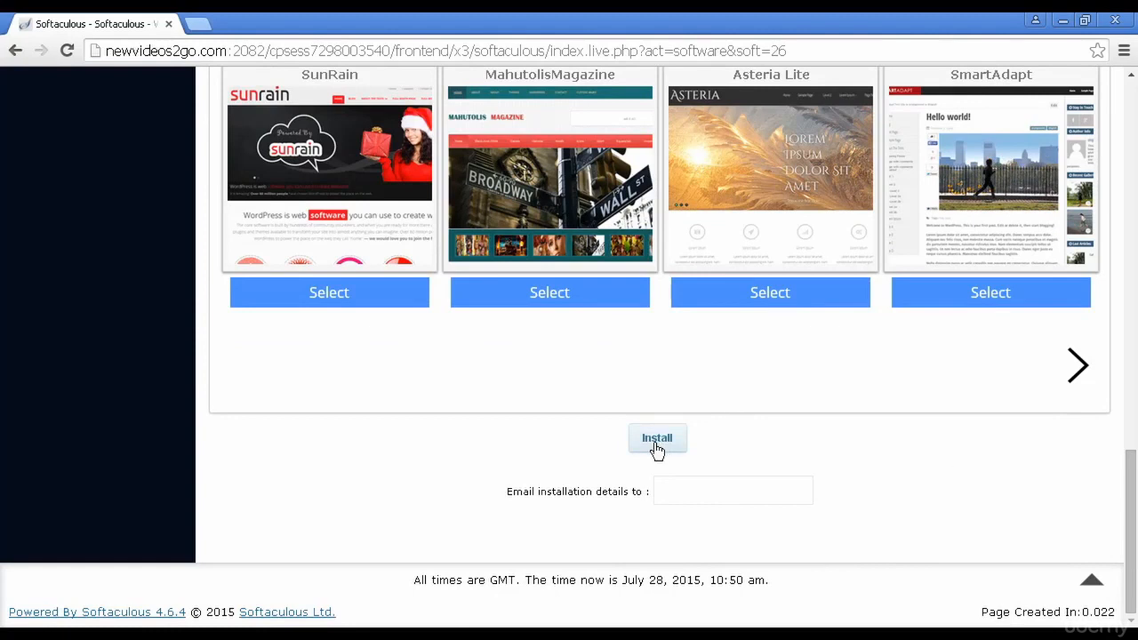
pyautogui.moveTo(657, 445)
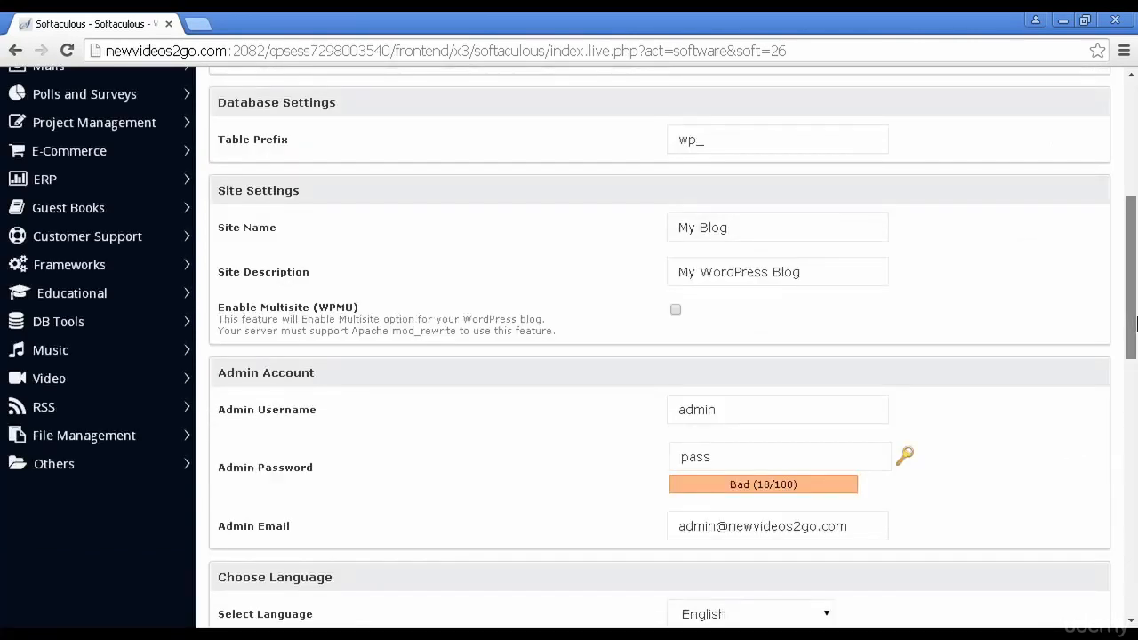
pyautogui.moveTo(956, 485)
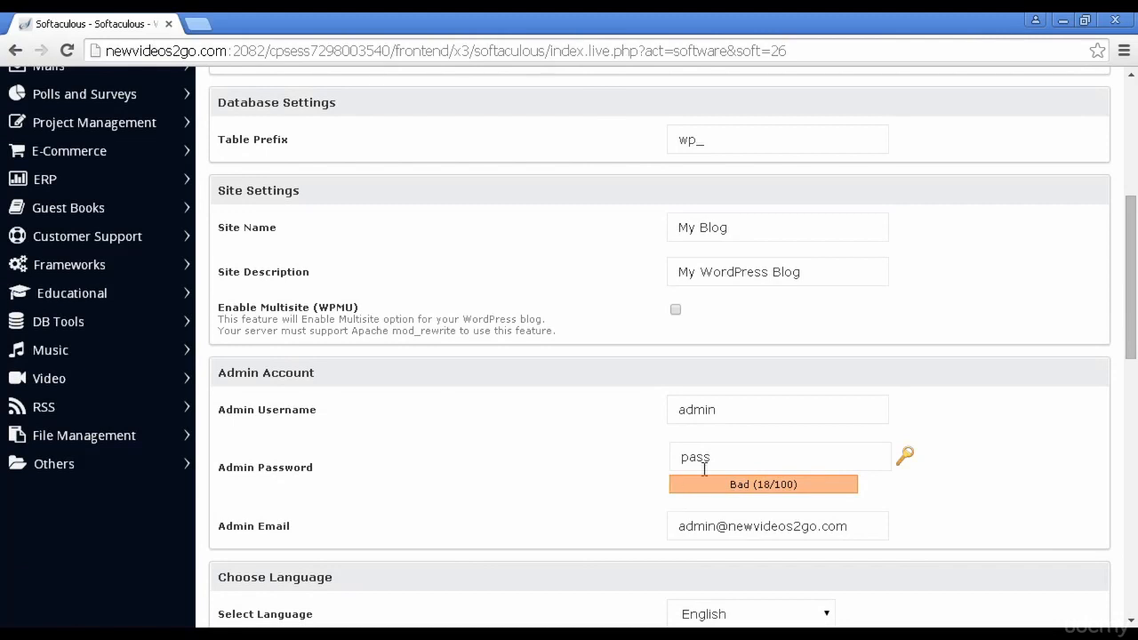
# Replace the weak admin password with a generated strong password.
pyautogui.click(780, 456)
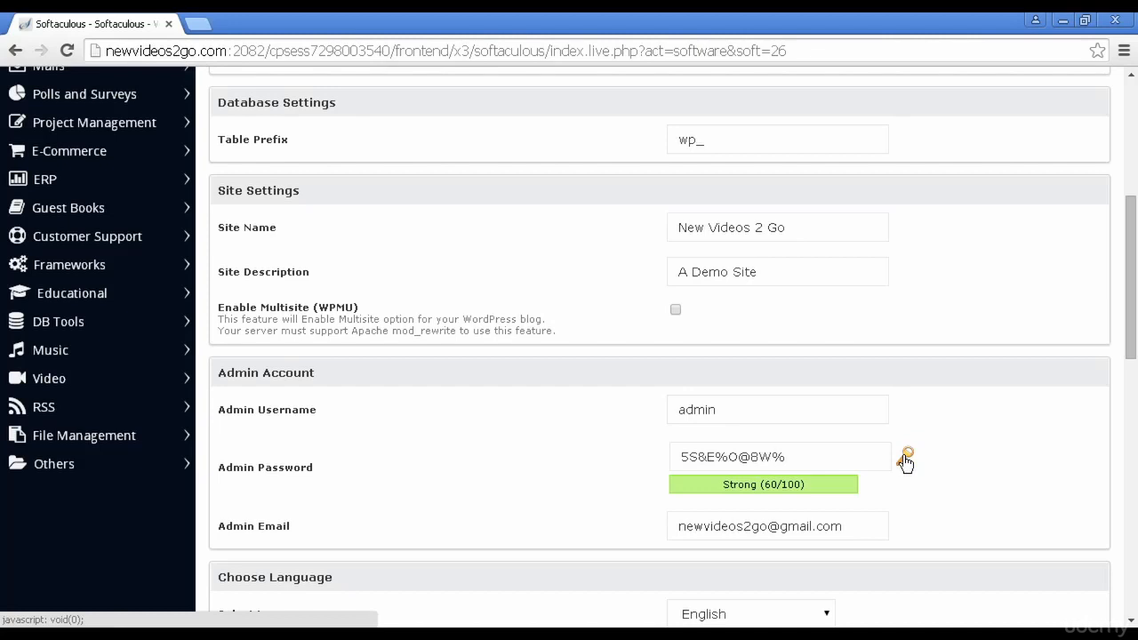
pyautogui.moveTo(796, 510)
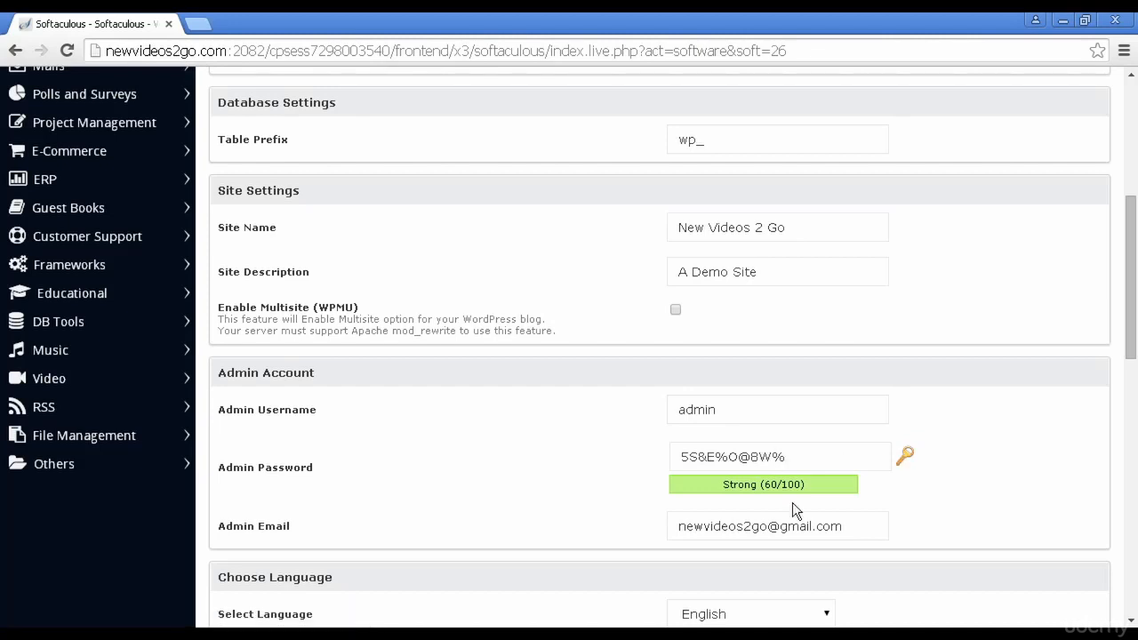
pyautogui.moveTo(932, 513)
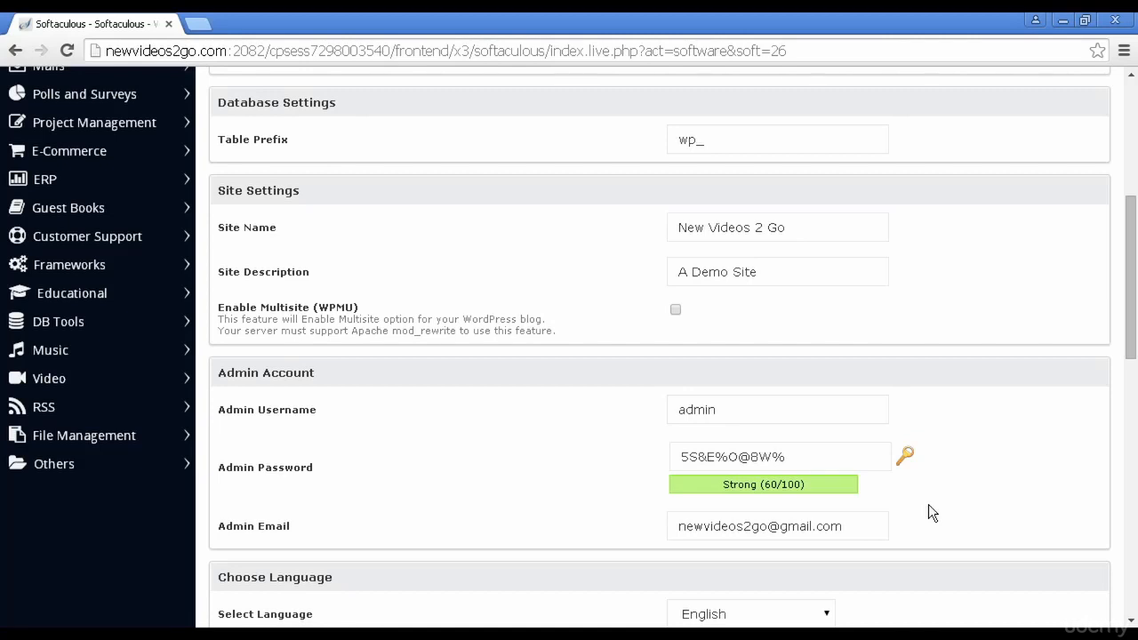
pyautogui.click(778, 456)
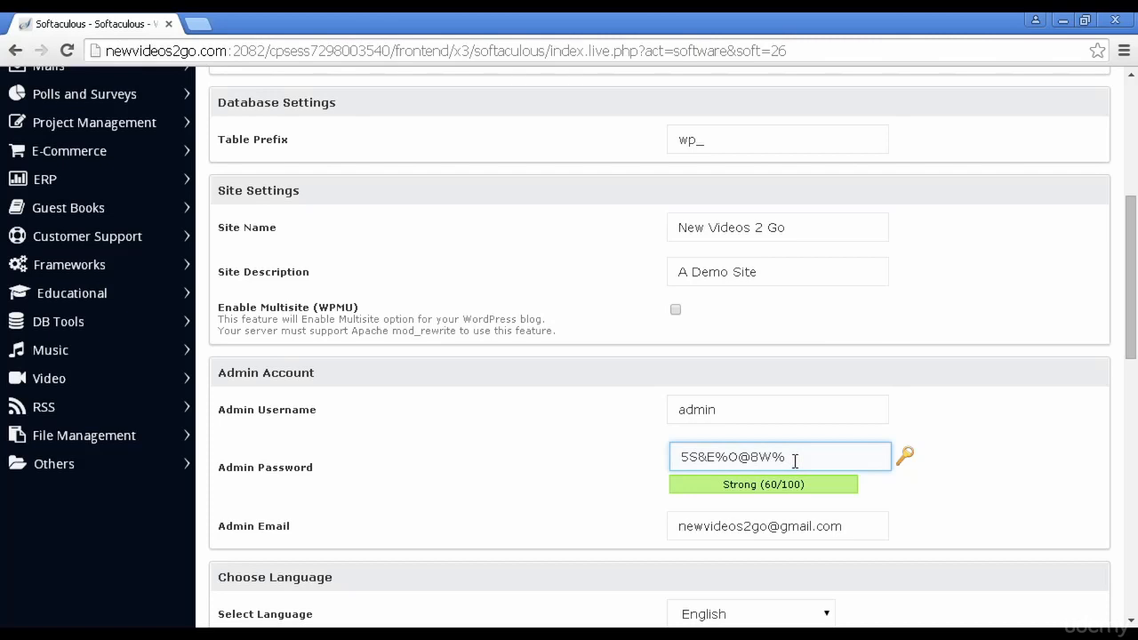
pyautogui.moveTo(941, 516)
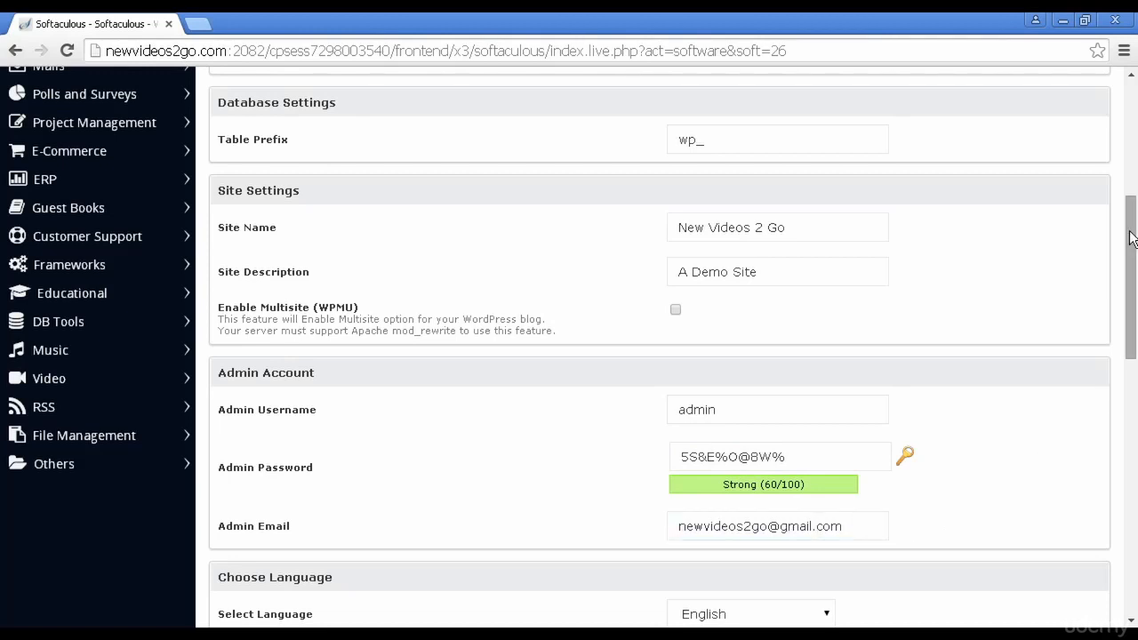
# Submit the WordPress installation for newvideos2go.com from the bottom of the form.
pyautogui.scroll(-3)
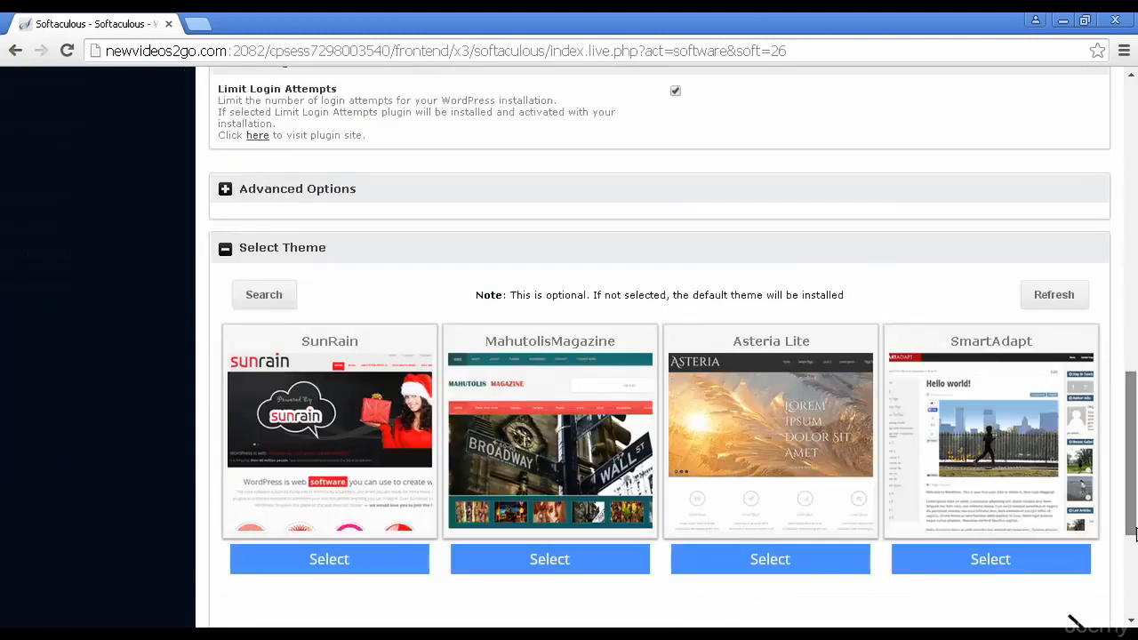
pyautogui.scroll(-3)
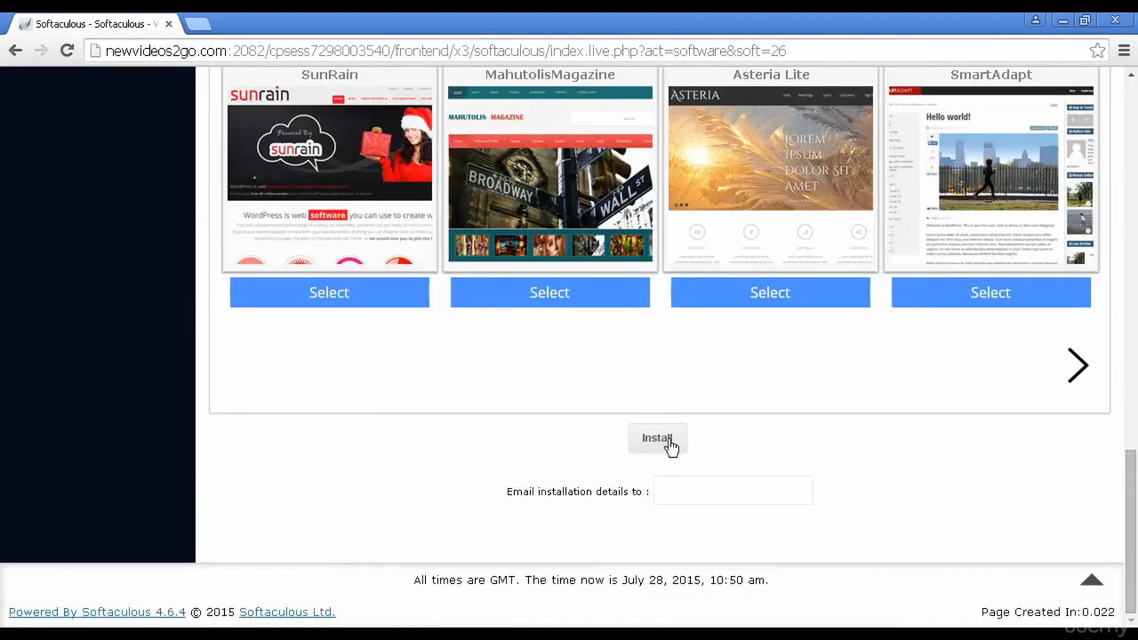
pyautogui.click(657, 437)
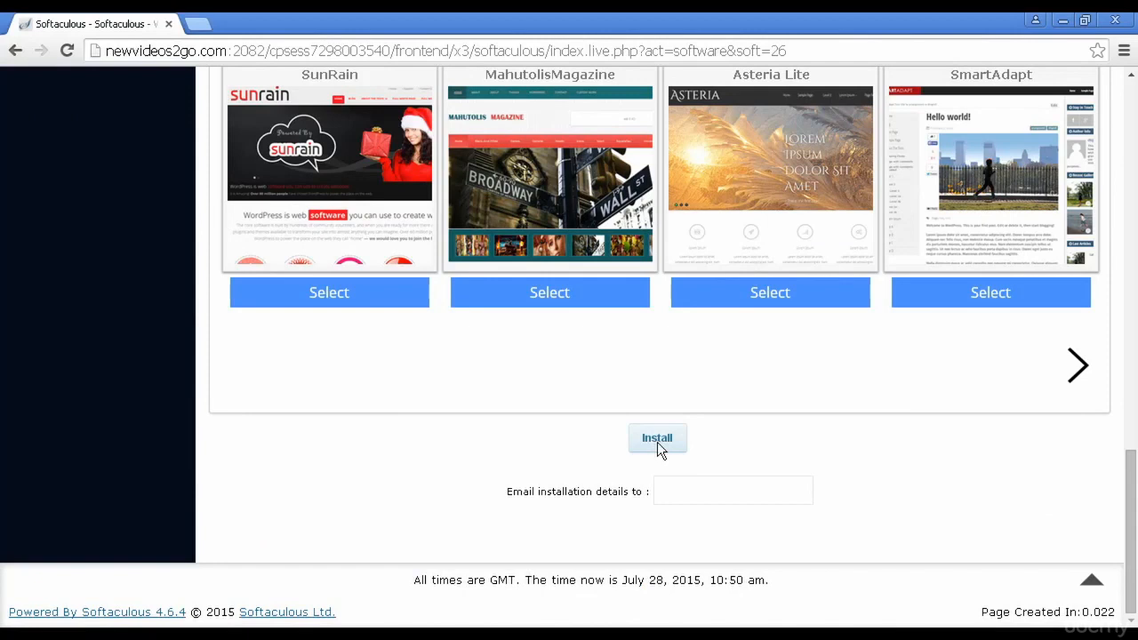
pyautogui.click(732, 491)
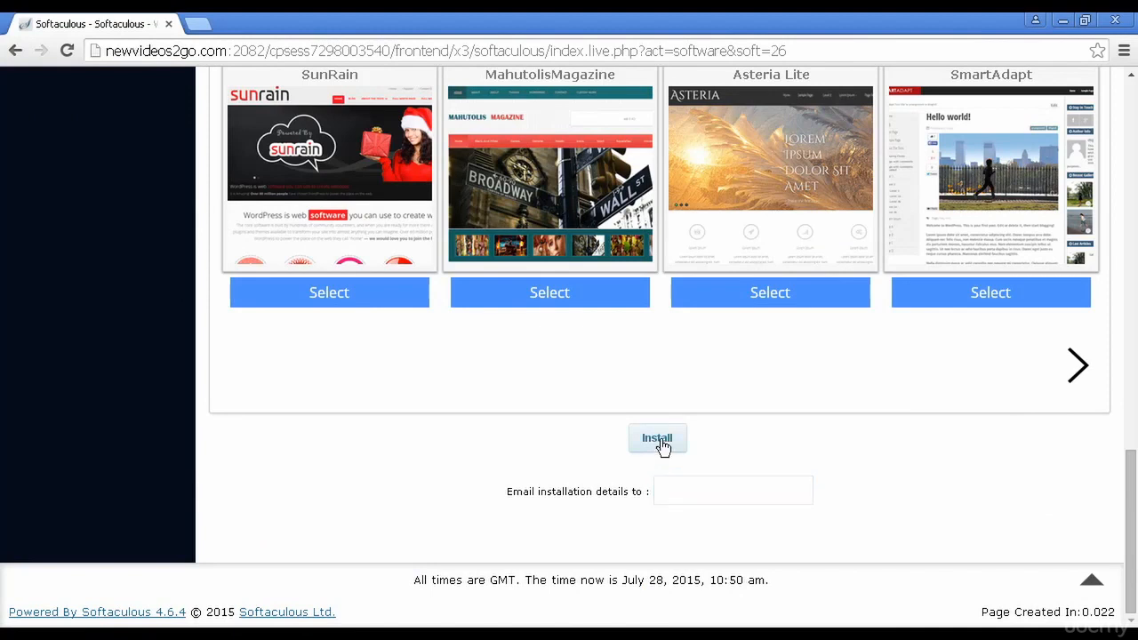
pyautogui.click(657, 438)
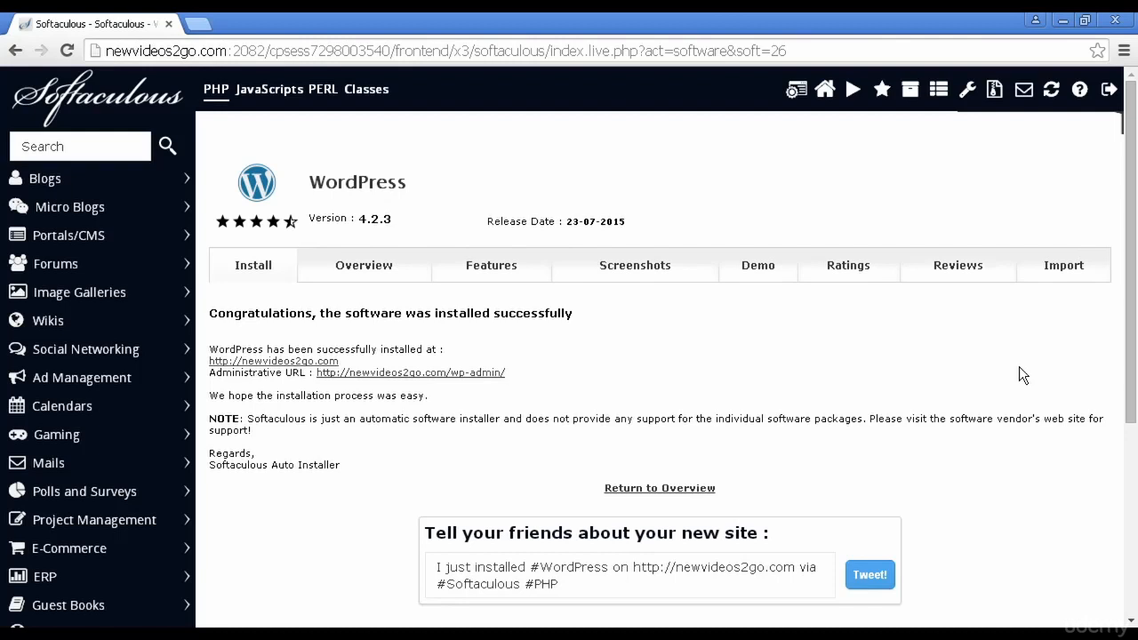
pyautogui.moveTo(319, 376)
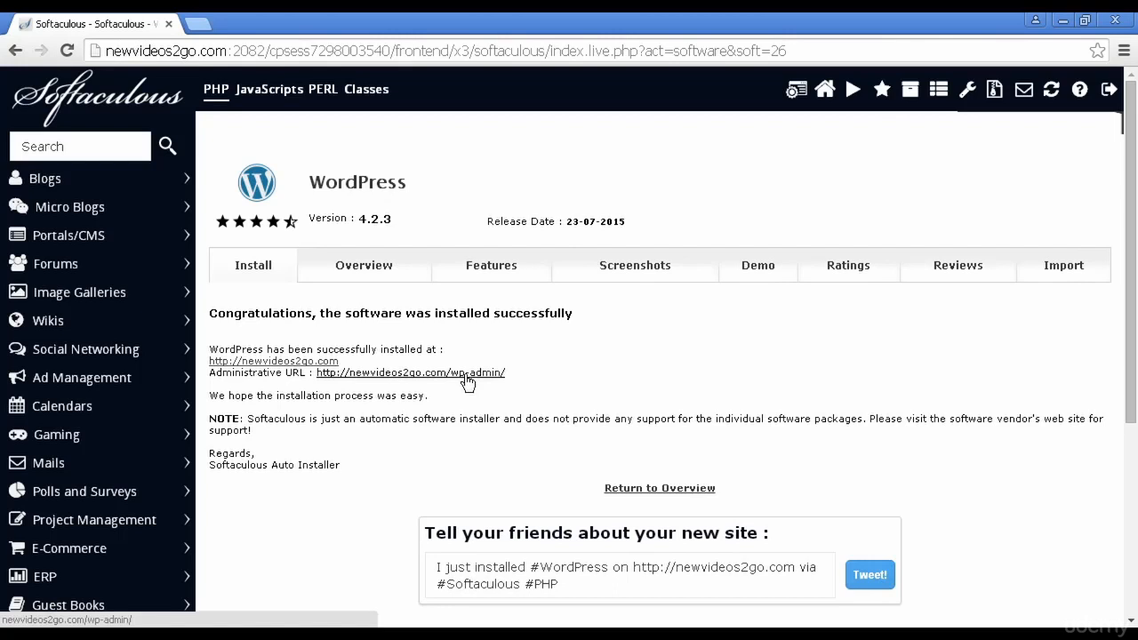
# Open the Administrative URL and log in to WordPress as Admin.
pyautogui.click(409, 373)
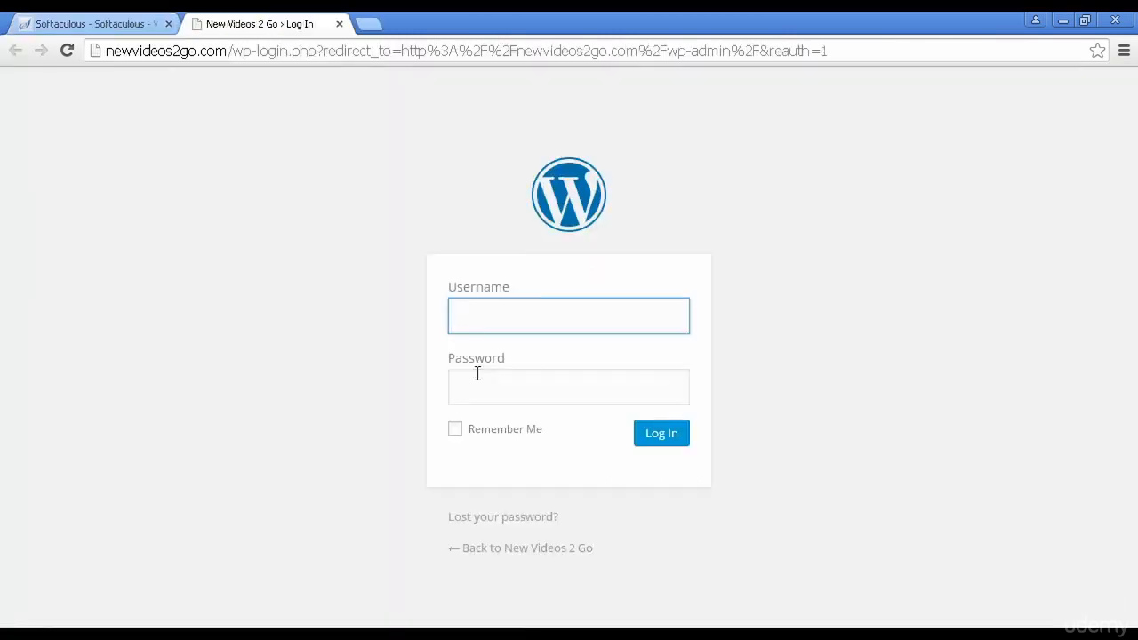
pyautogui.click(568, 316)
pyautogui.write('Admin')
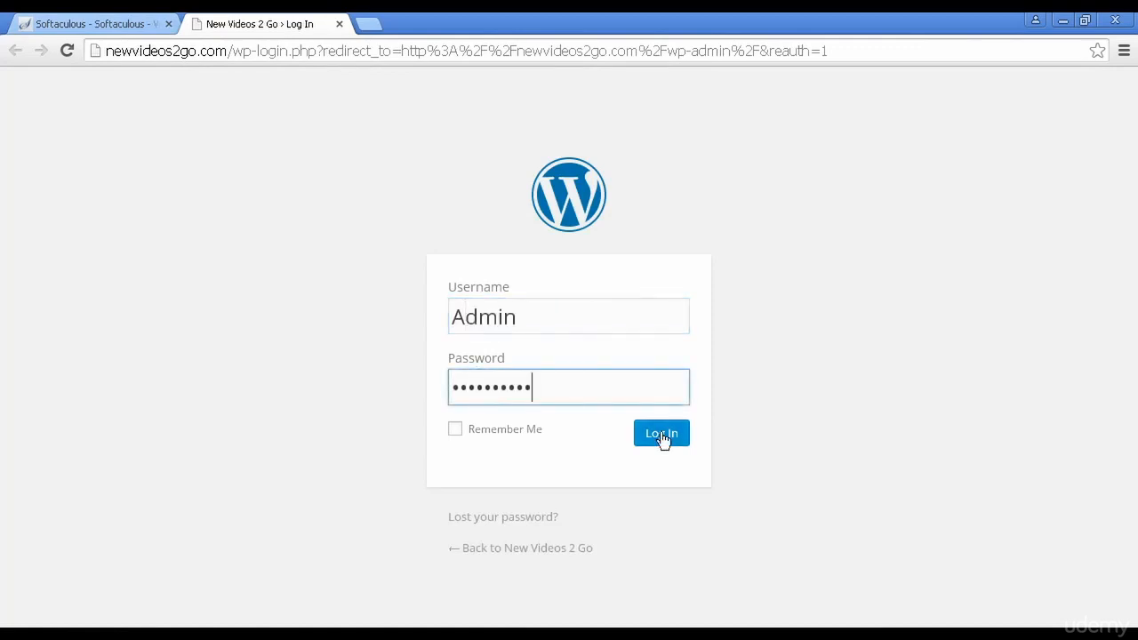
pyautogui.click(661, 433)
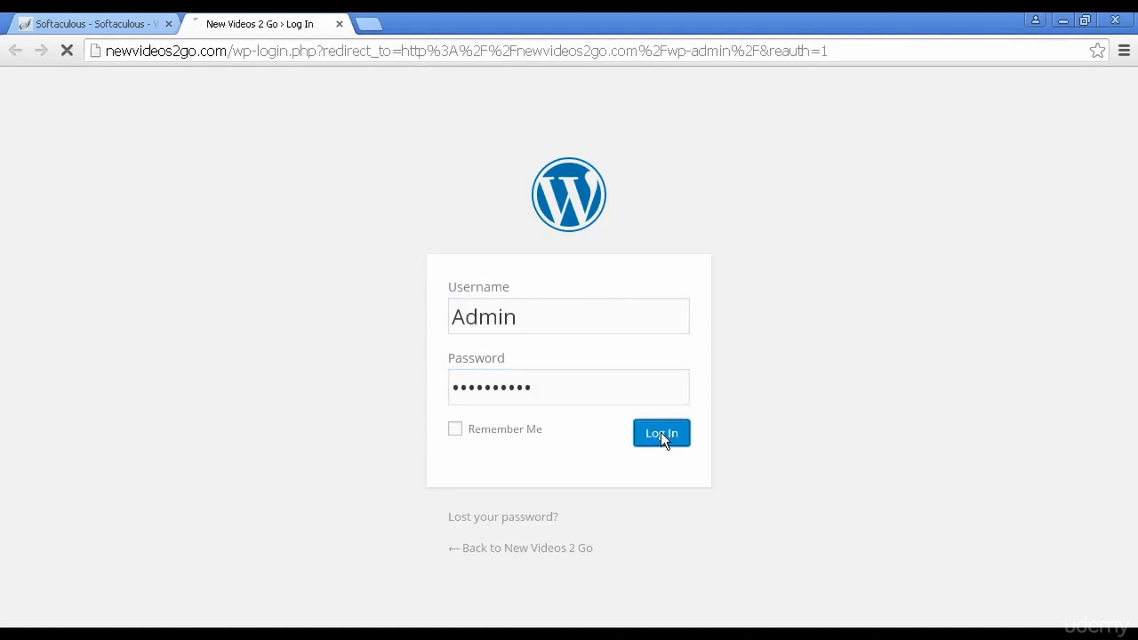
# Finish logging in to reach the New Videos 2 Go Dashboard welcome panel.
pyautogui.click(660, 433)
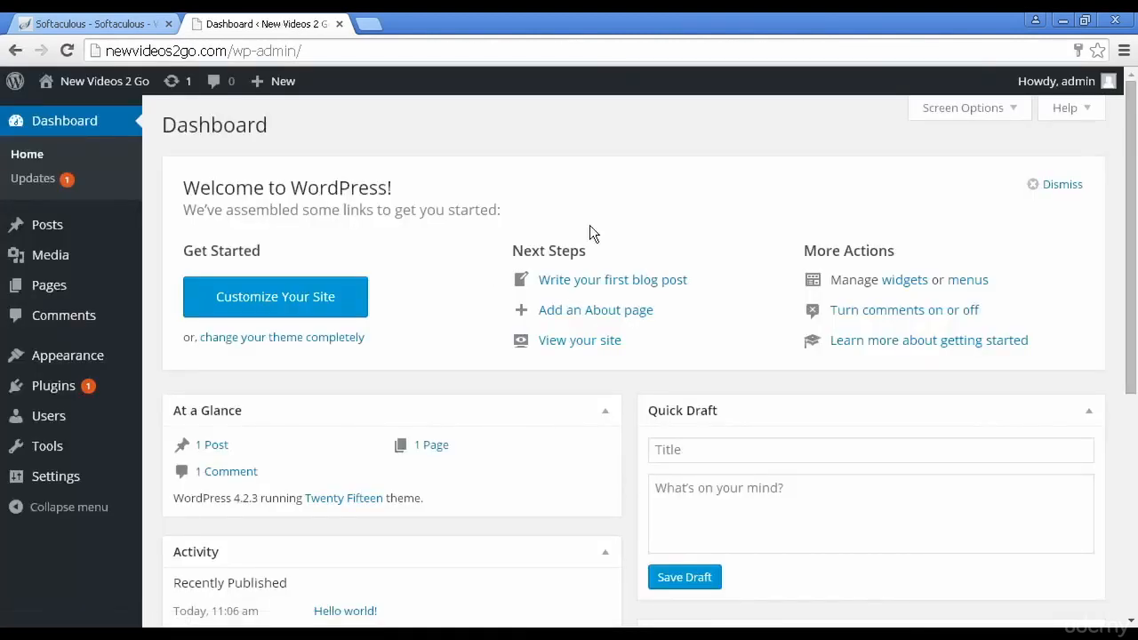
pyautogui.moveTo(408, 260)
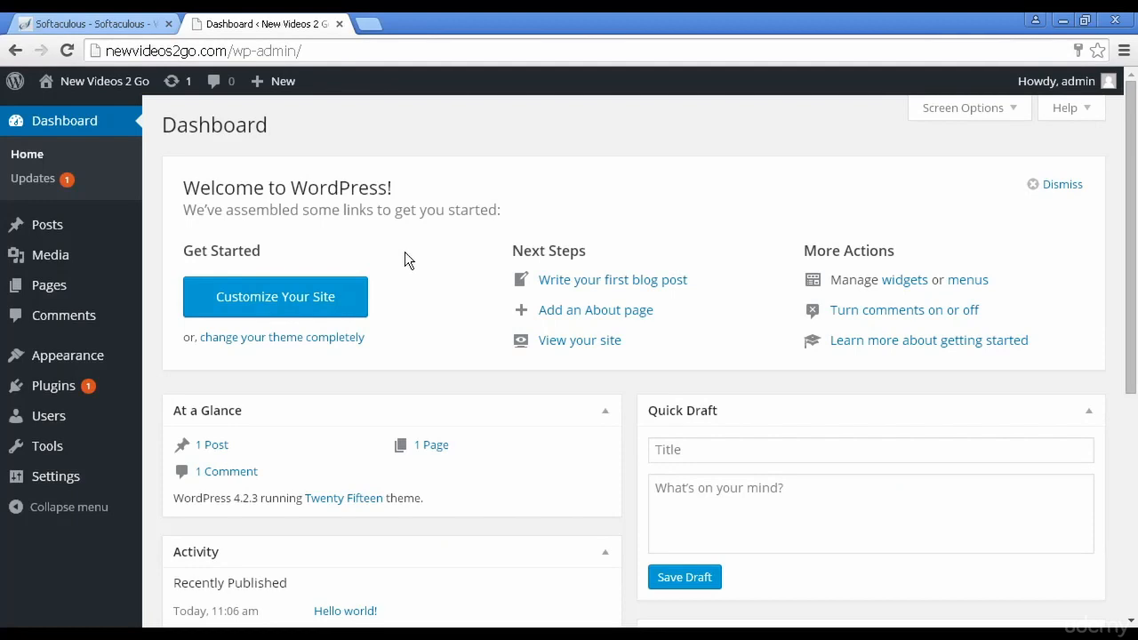
pyautogui.moveTo(53, 385)
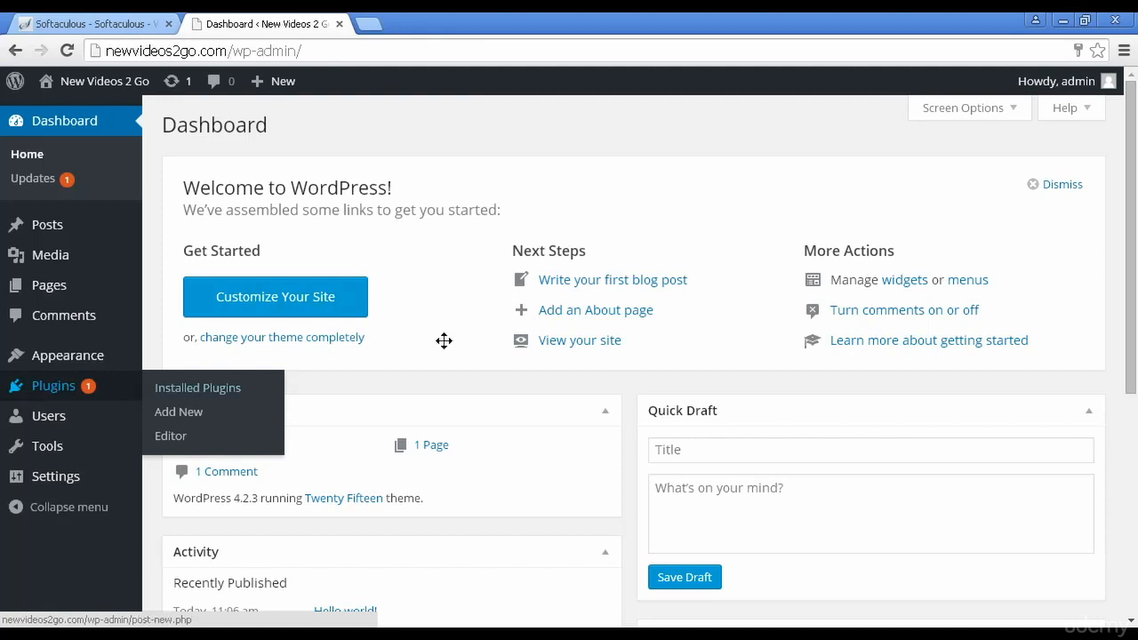
pyautogui.moveTo(445, 342)
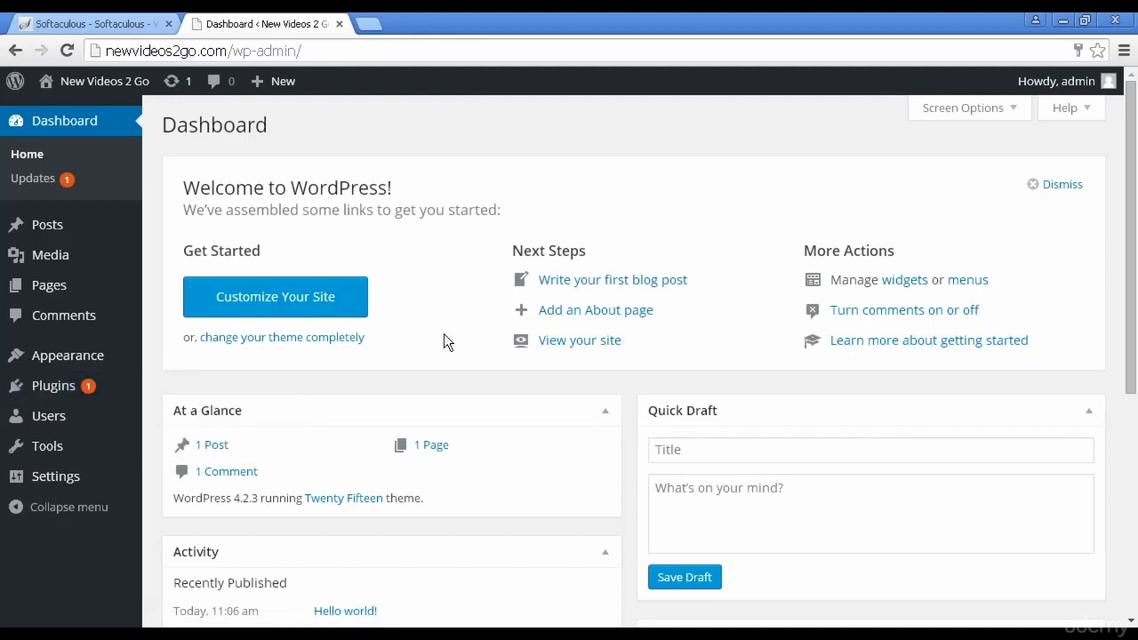